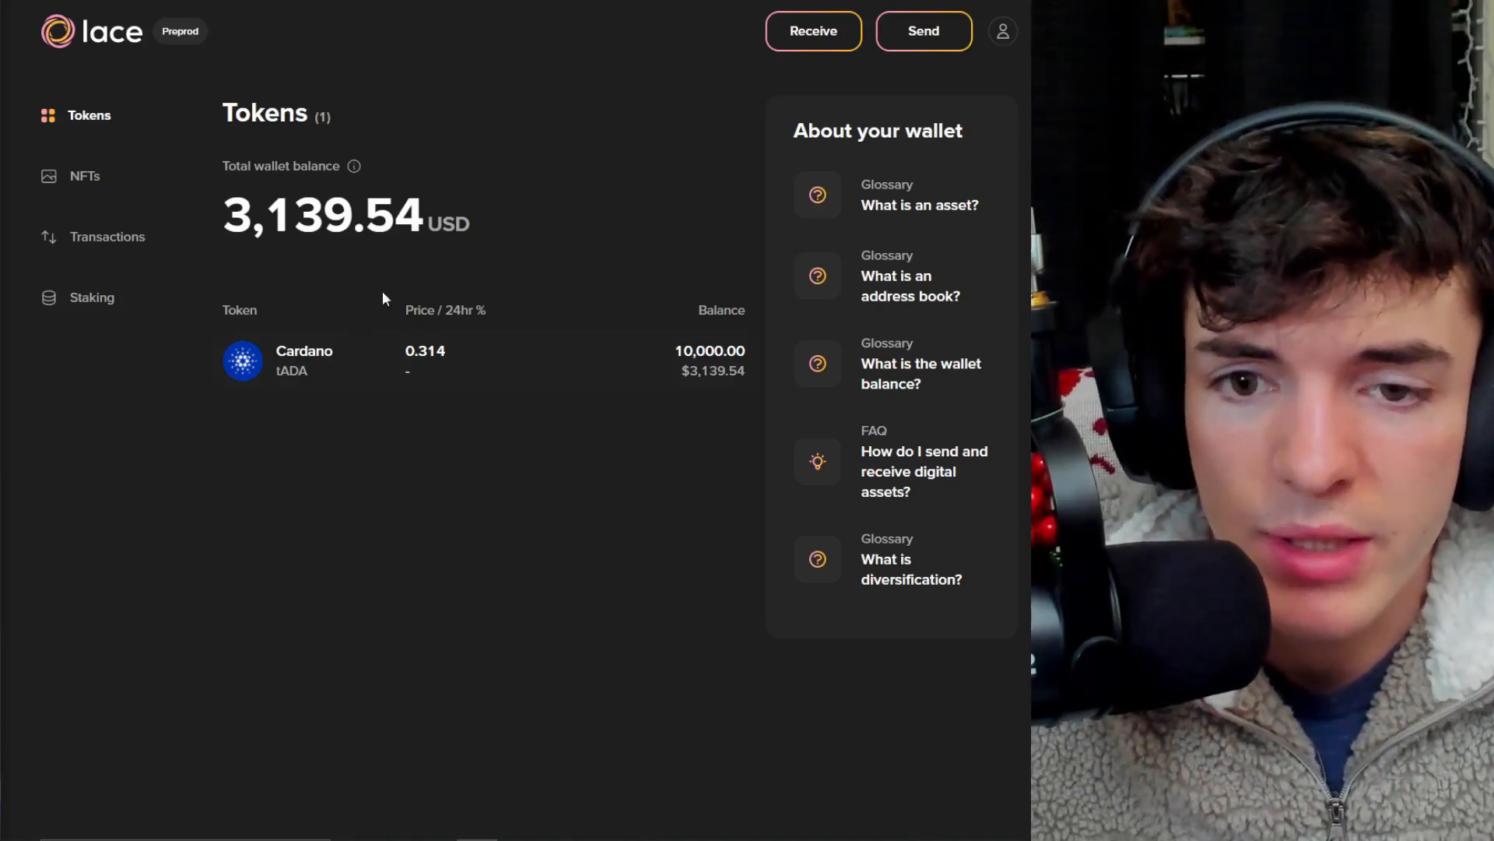
pyautogui.moveTo(198, 221)
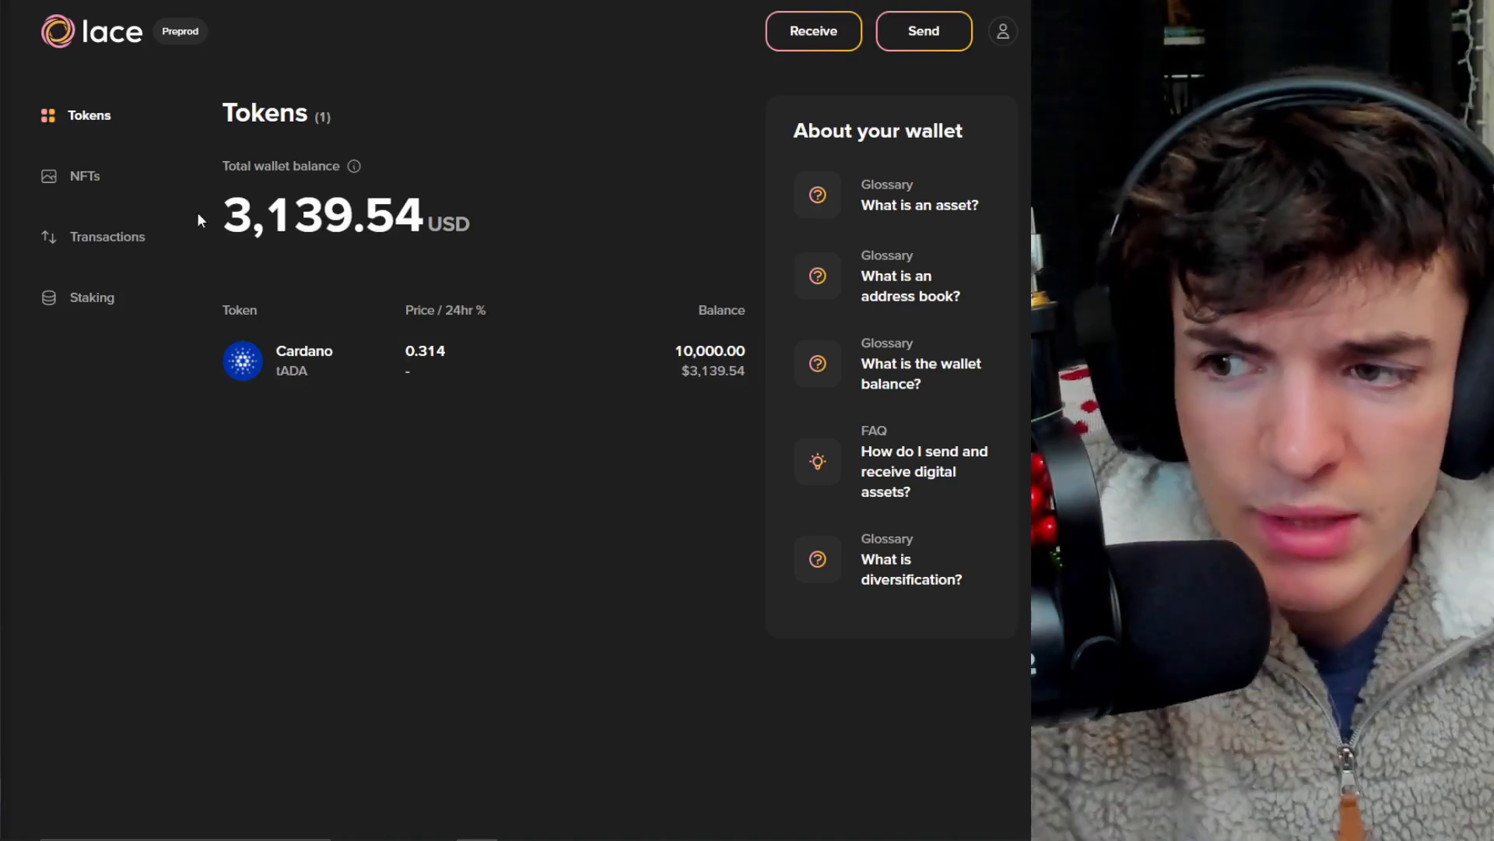
pyautogui.moveTo(365, 166)
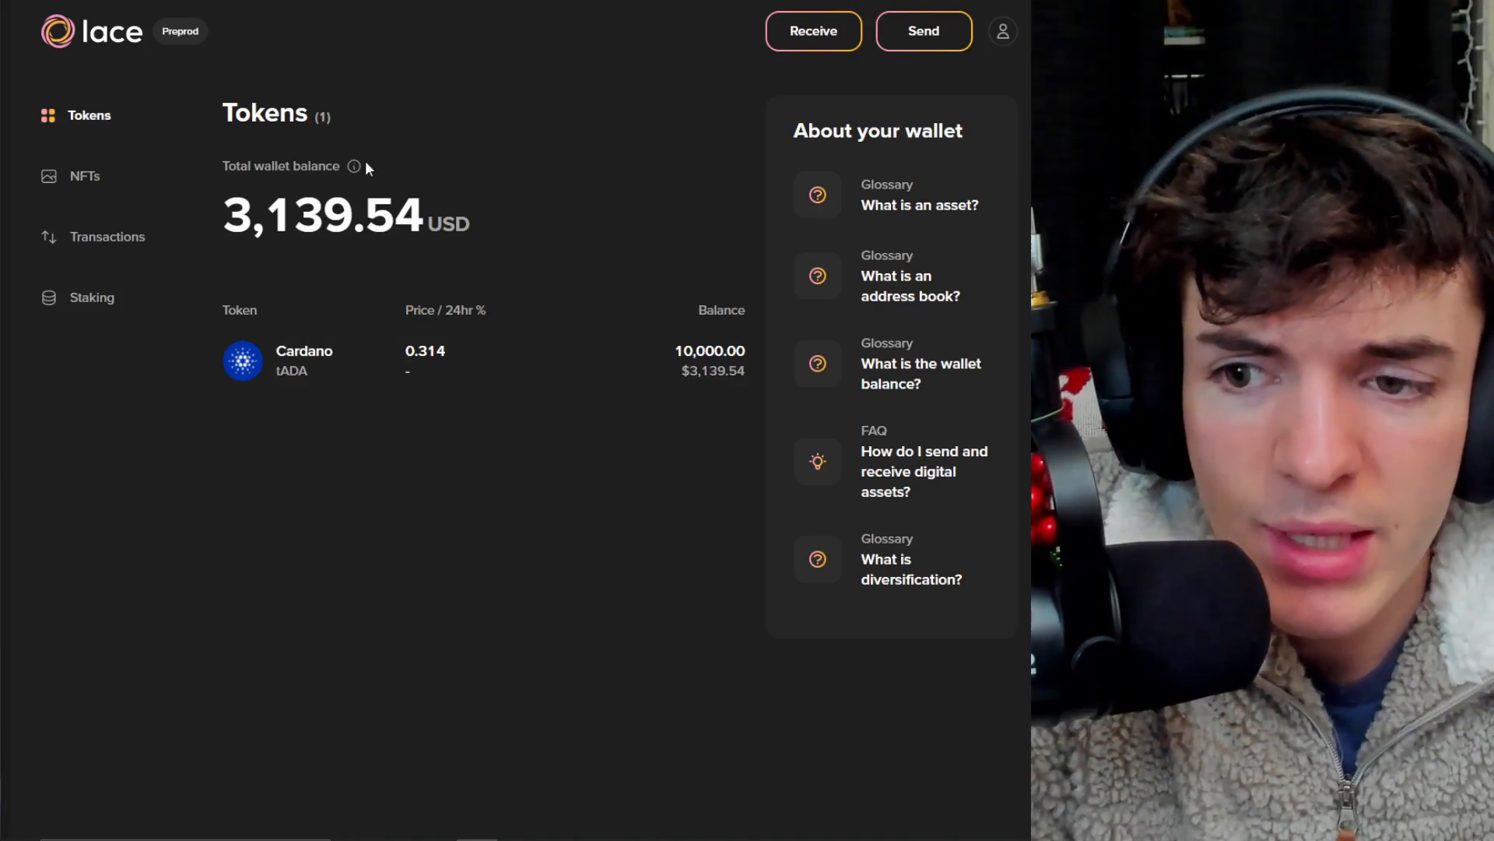
pyautogui.moveTo(474, 221)
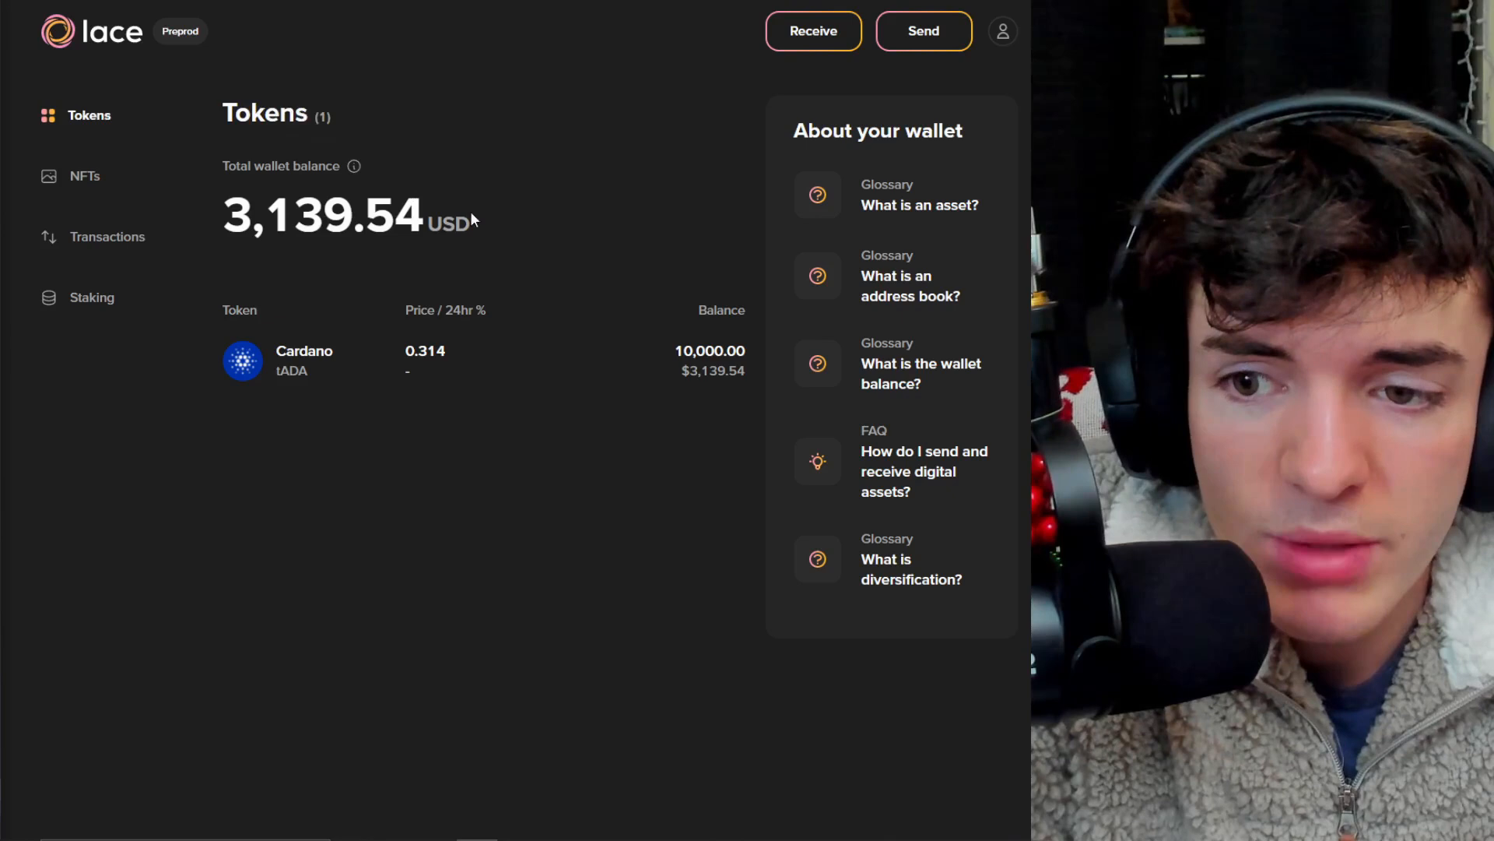
pyautogui.moveTo(582, 220)
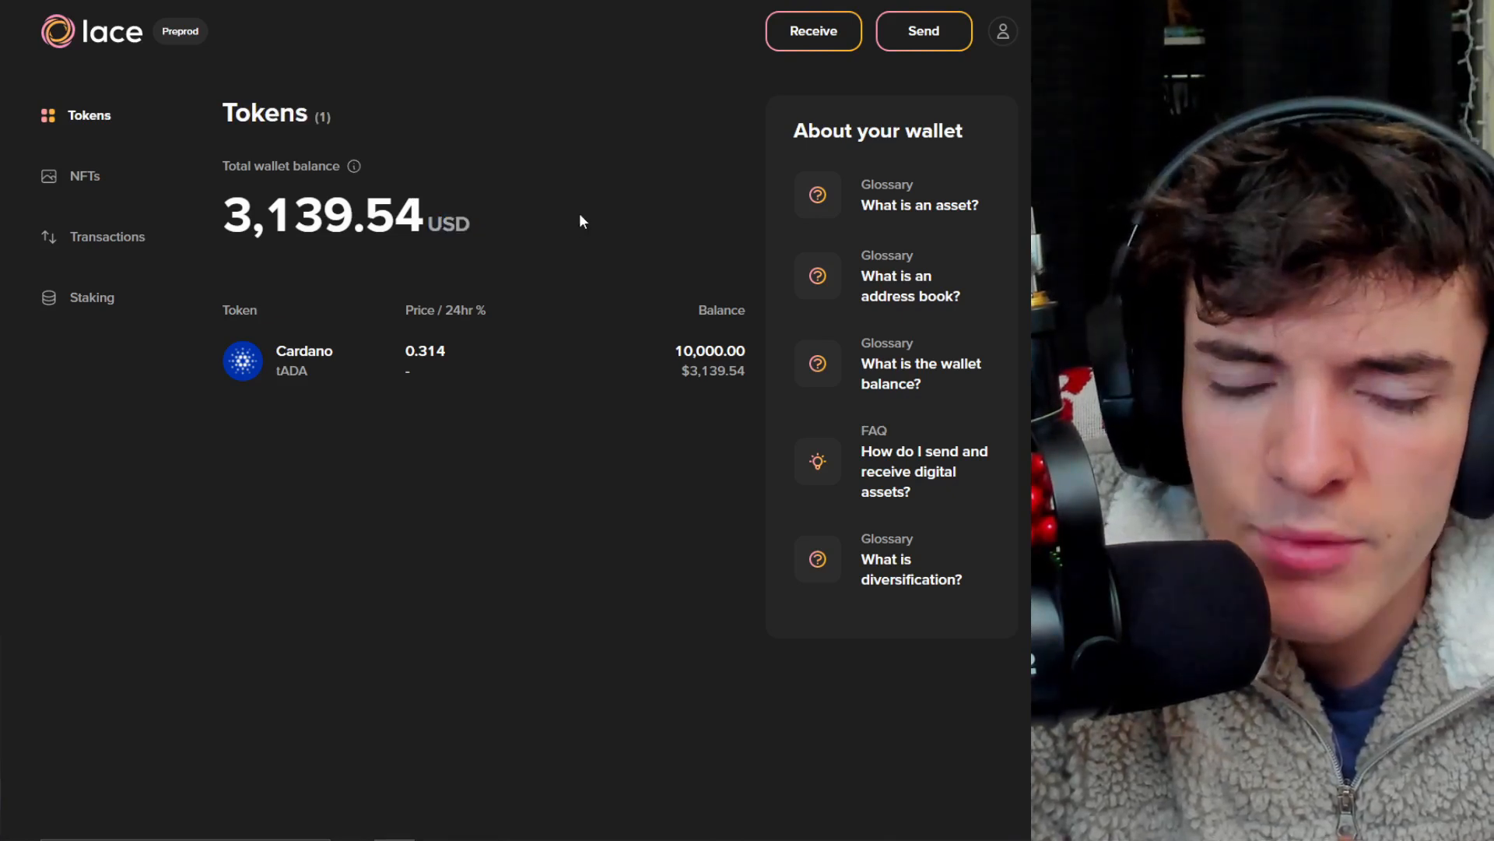
pyautogui.moveTo(796, 141)
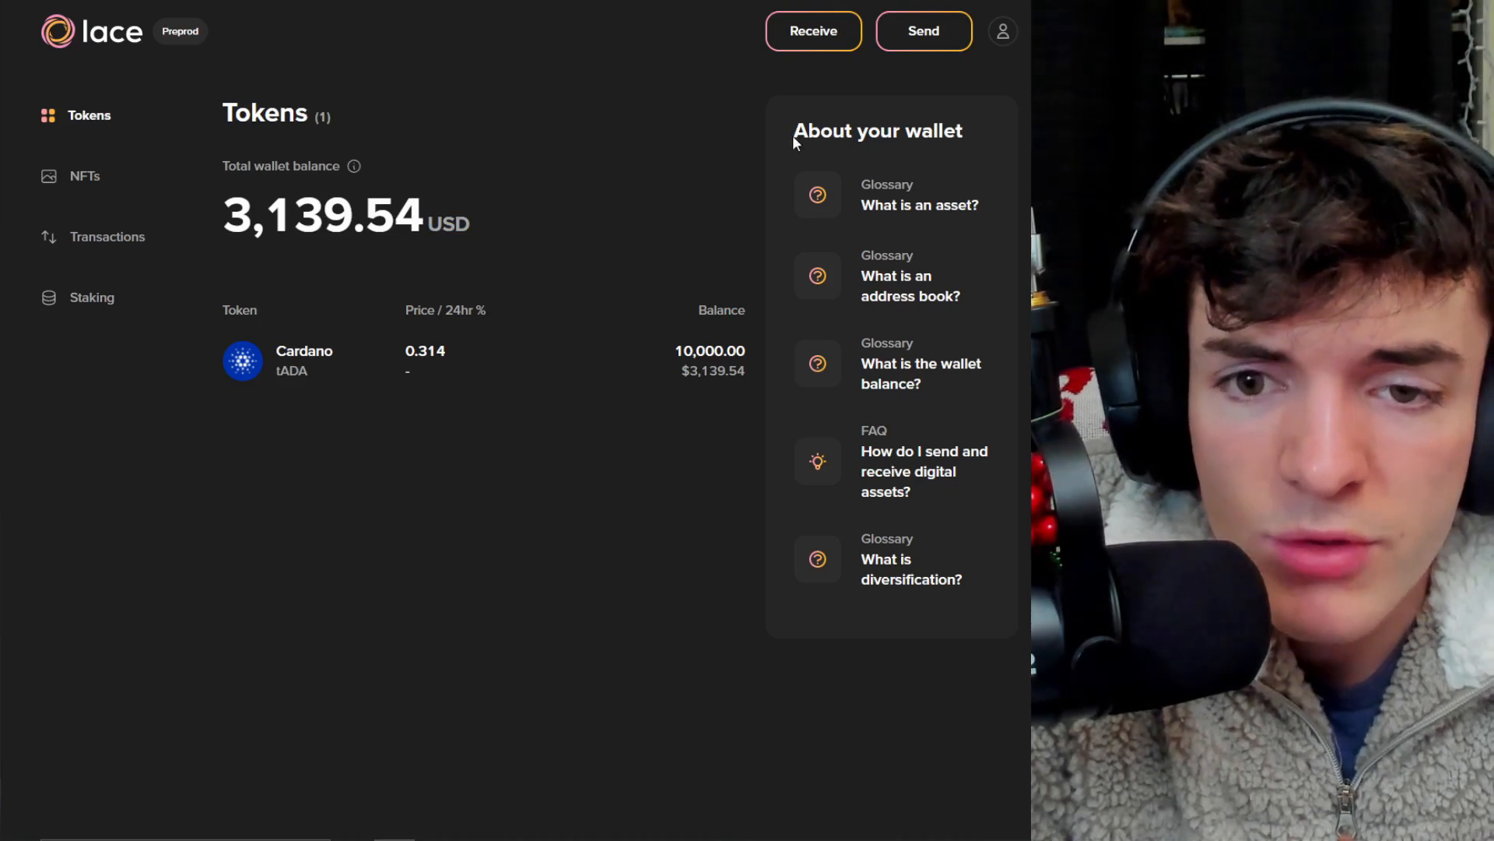
pyautogui.moveTo(936, 188)
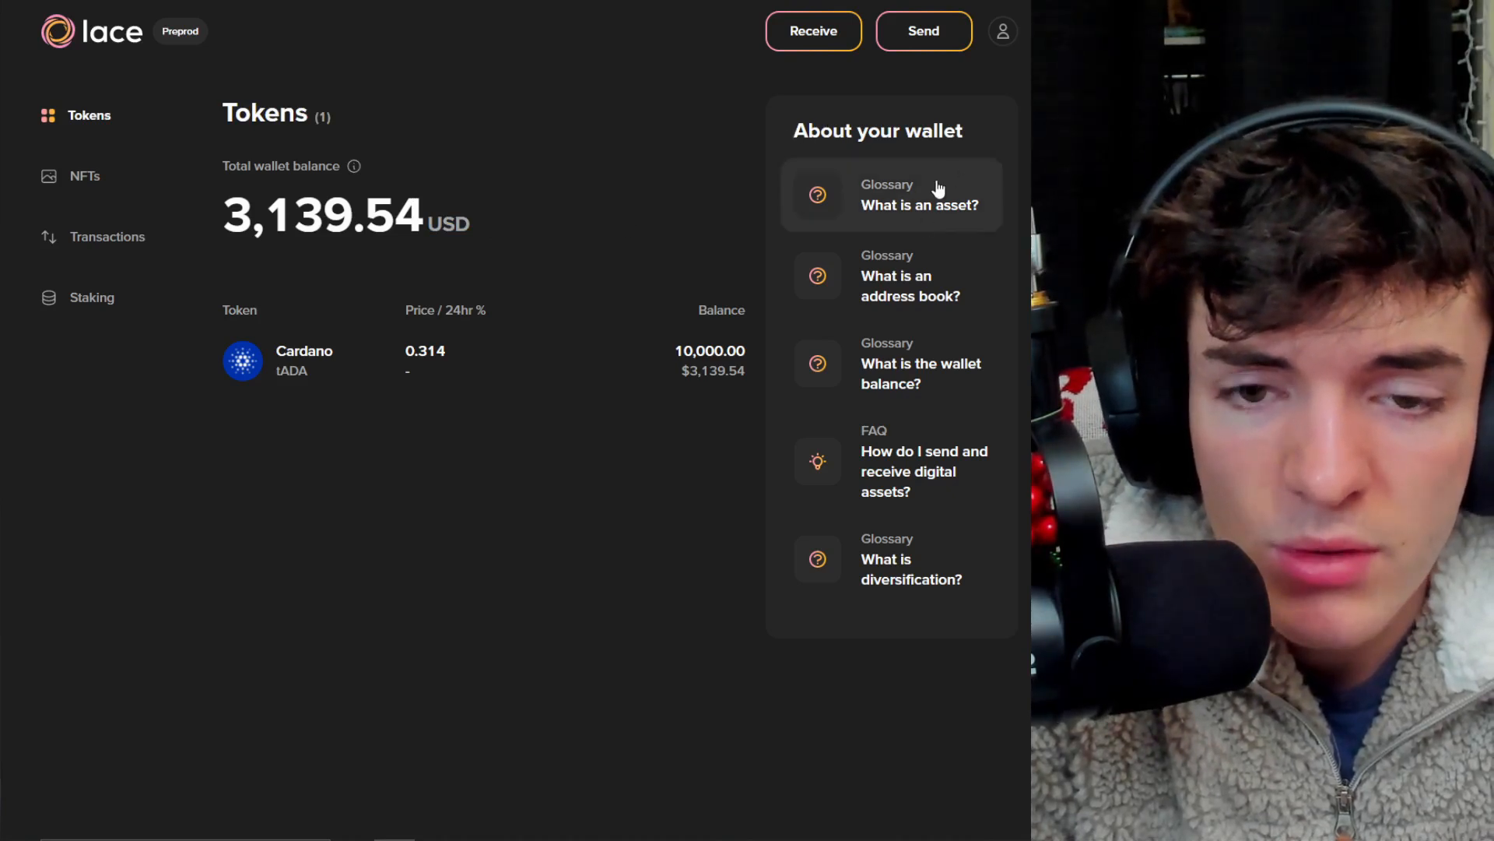
pyautogui.moveTo(918, 433)
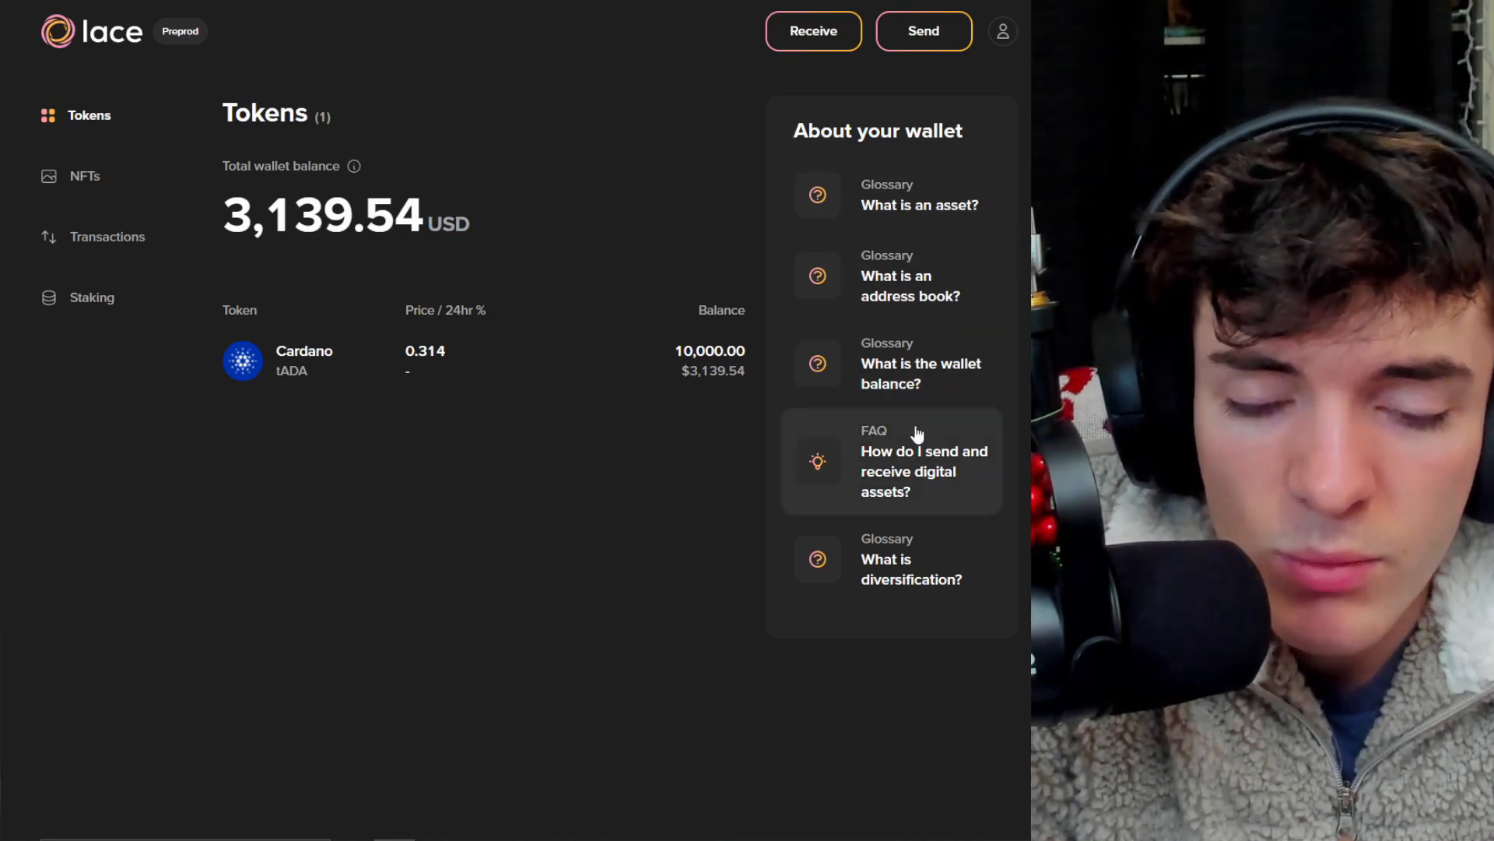
pyautogui.moveTo(947, 535)
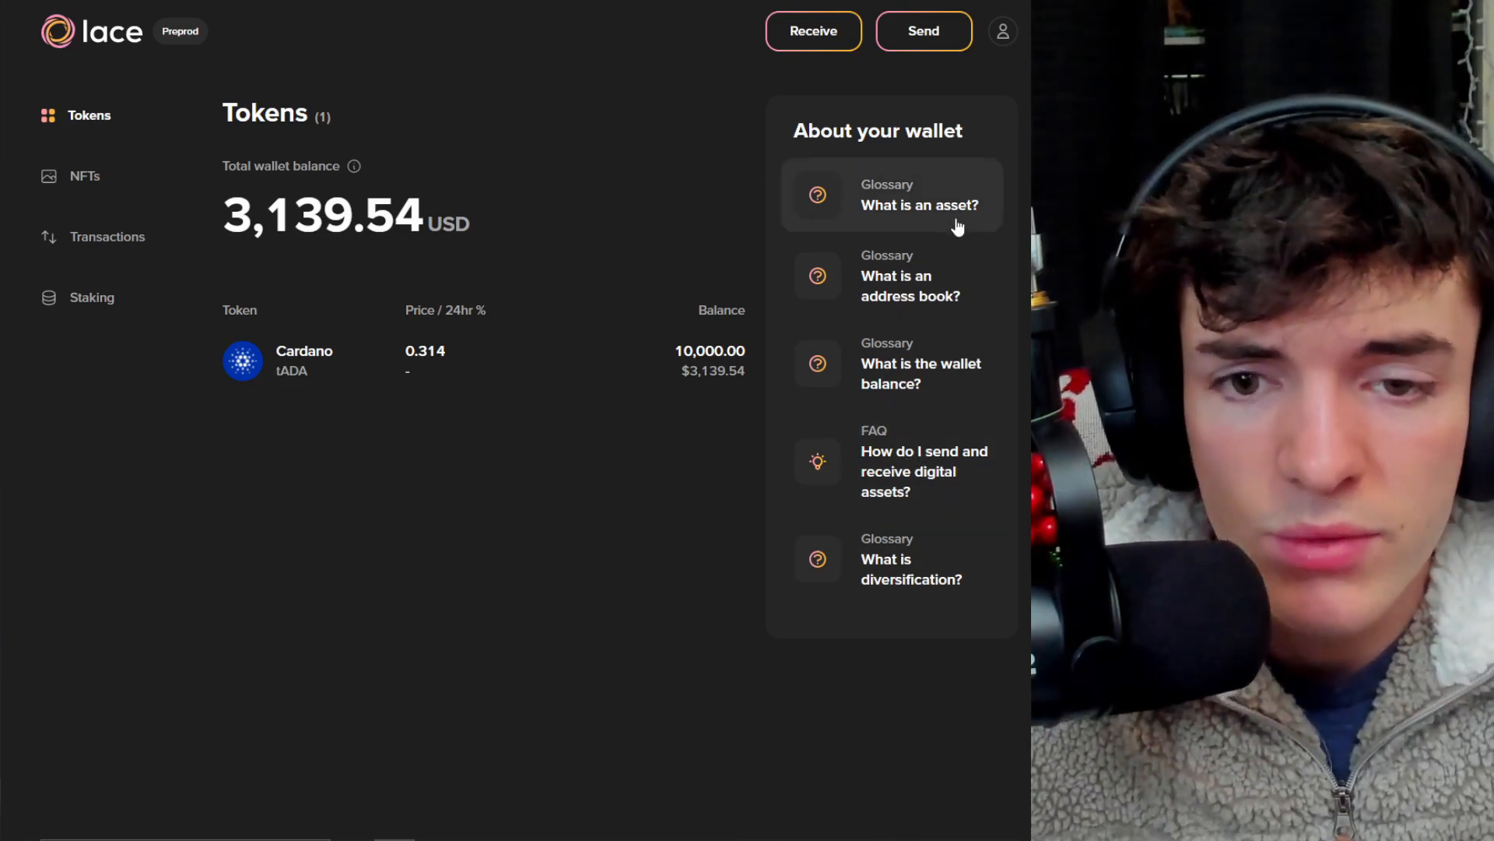
pyautogui.moveTo(939, 200)
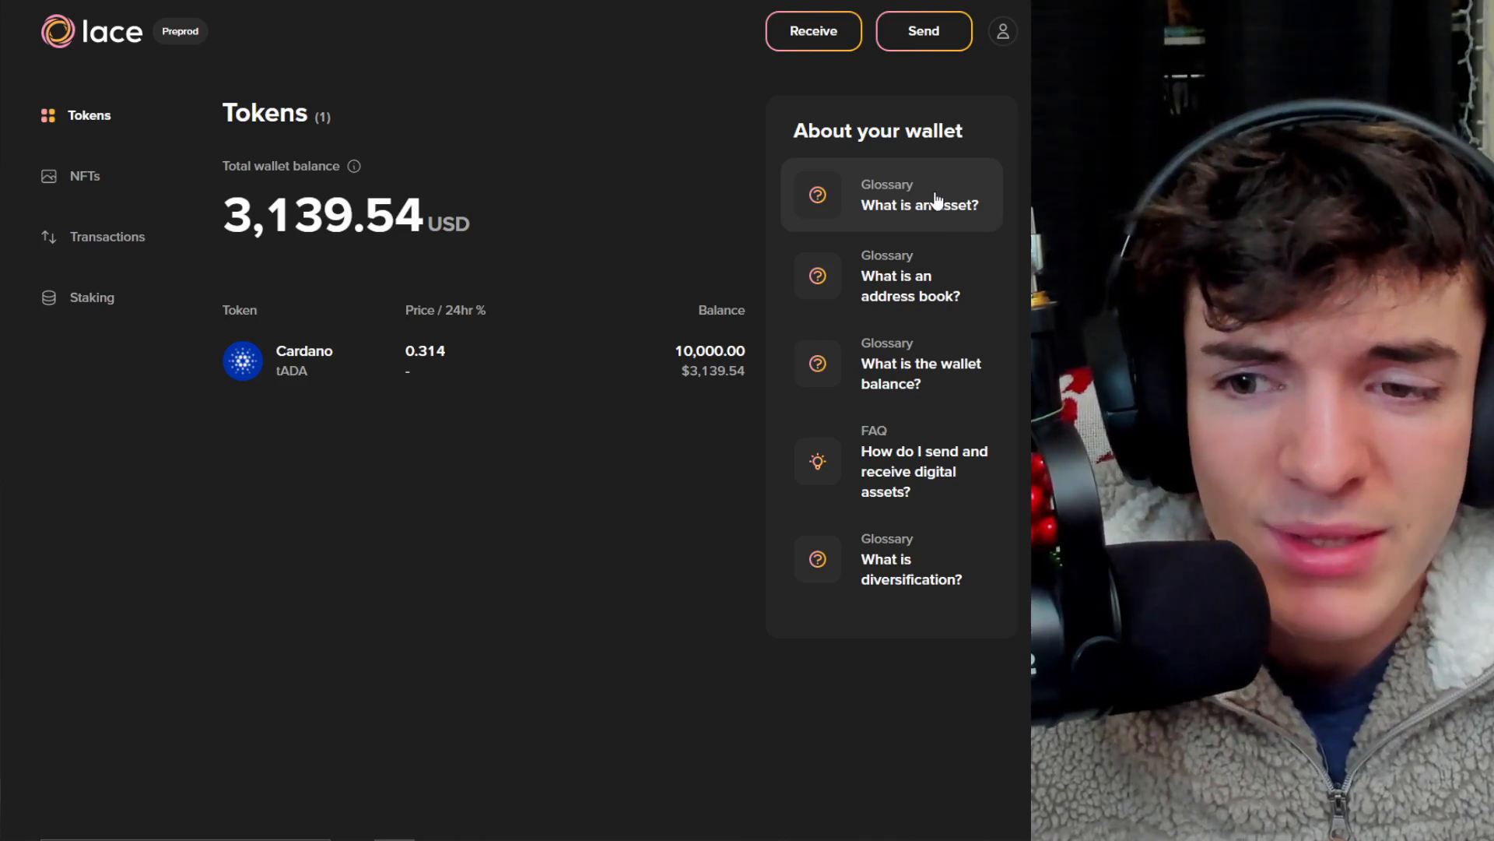
pyautogui.moveTo(943, 324)
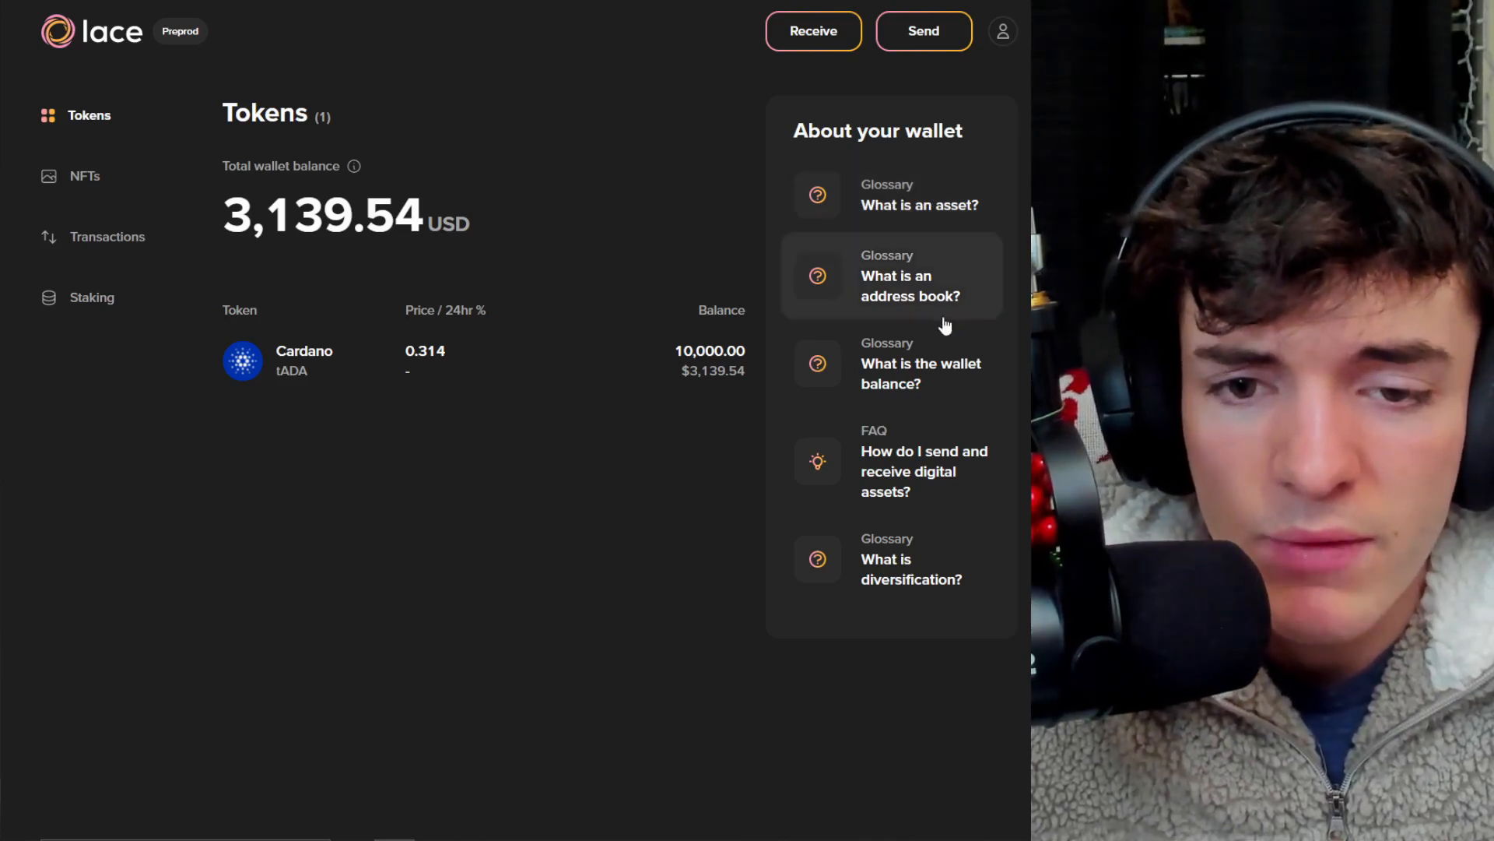
pyautogui.moveTo(920, 181)
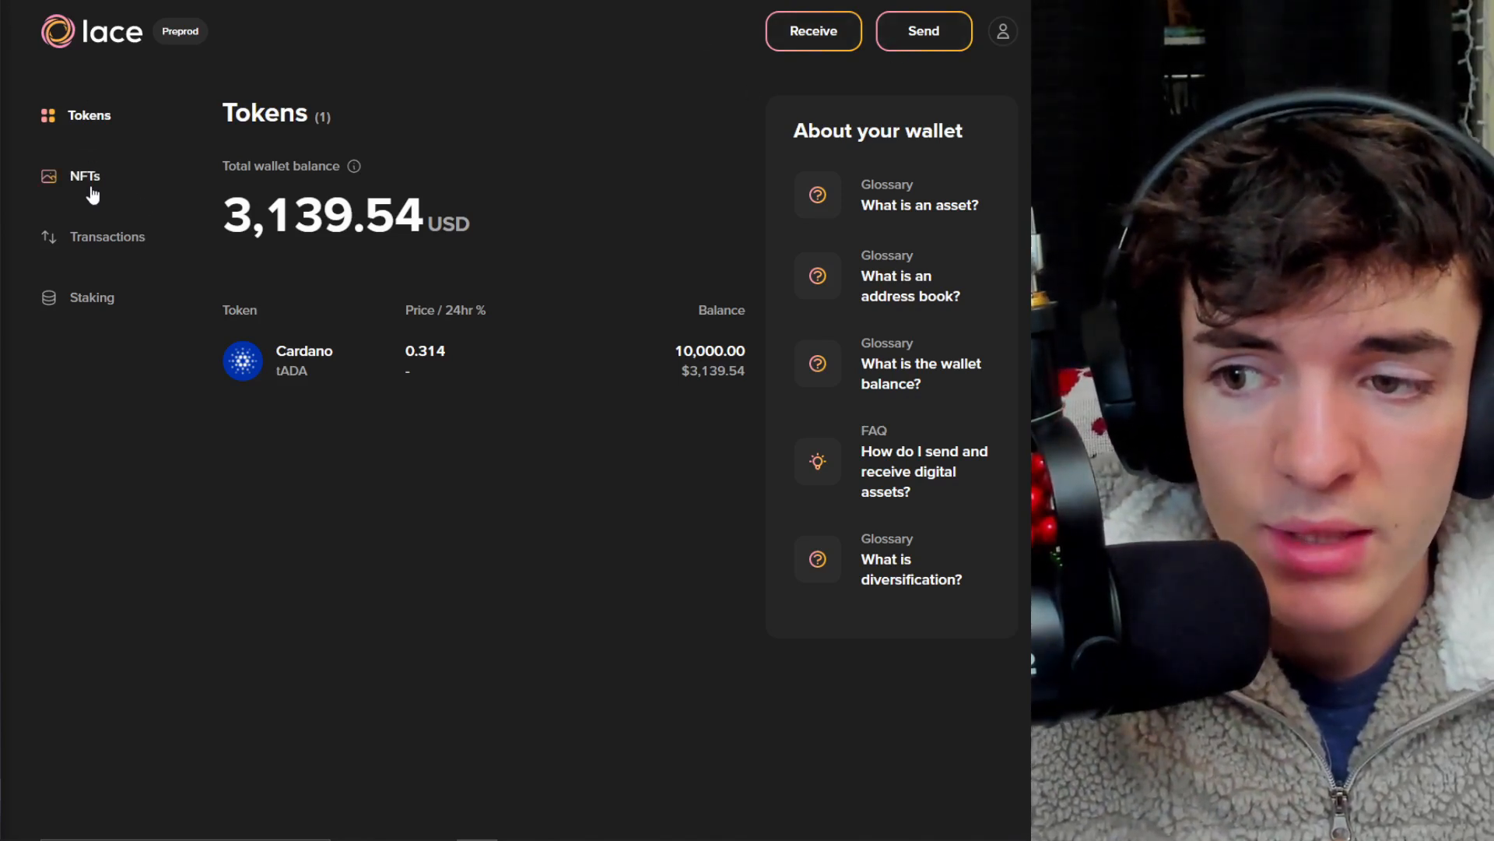
# Browse the transaction history and stake pools, then return to the tokens overview
pyautogui.click(108, 237)
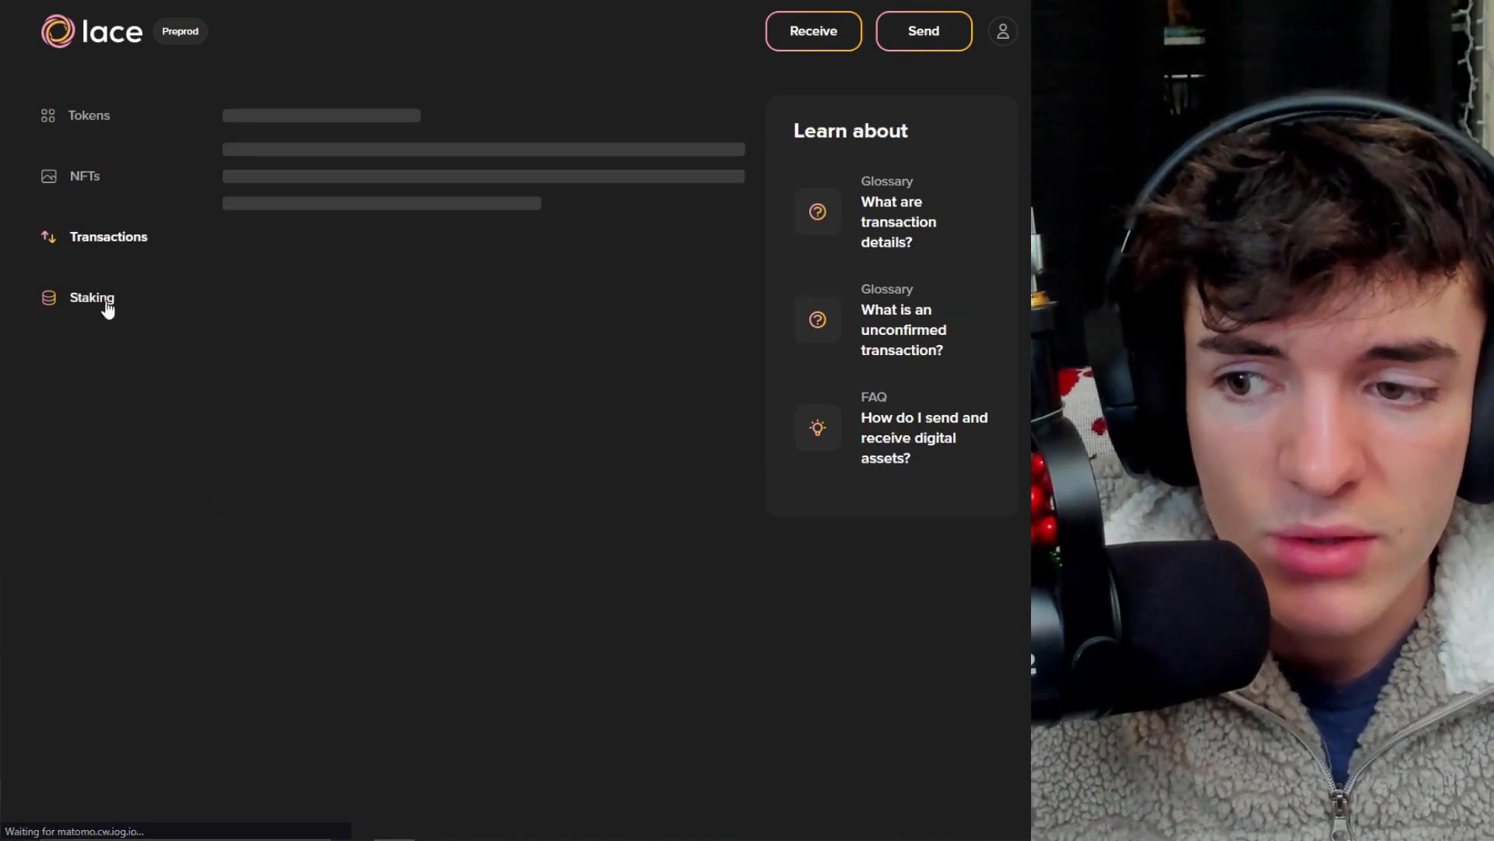
pyautogui.click(91, 297)
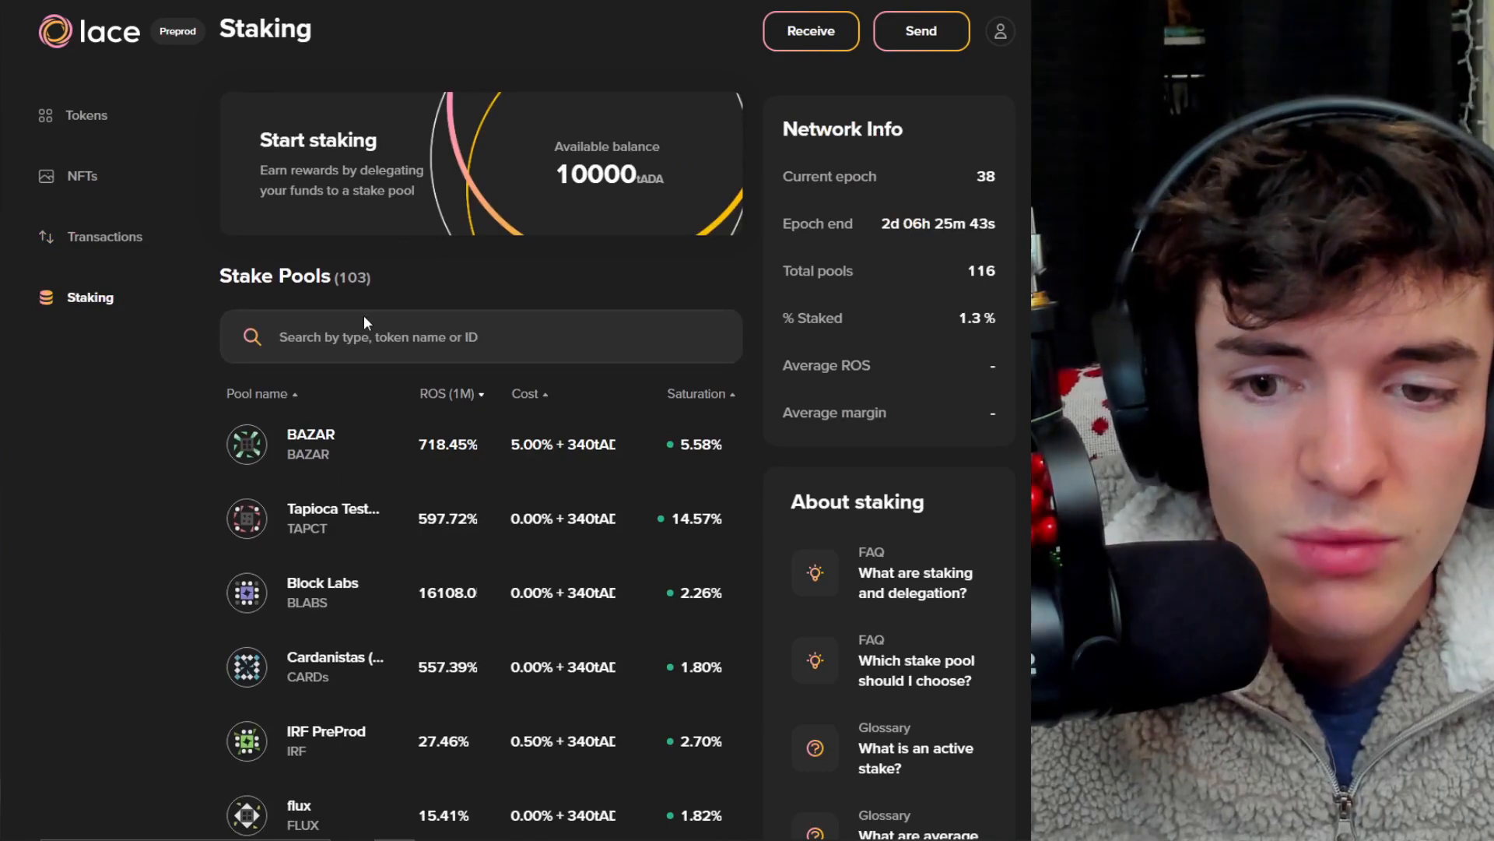
pyautogui.scroll(-3)
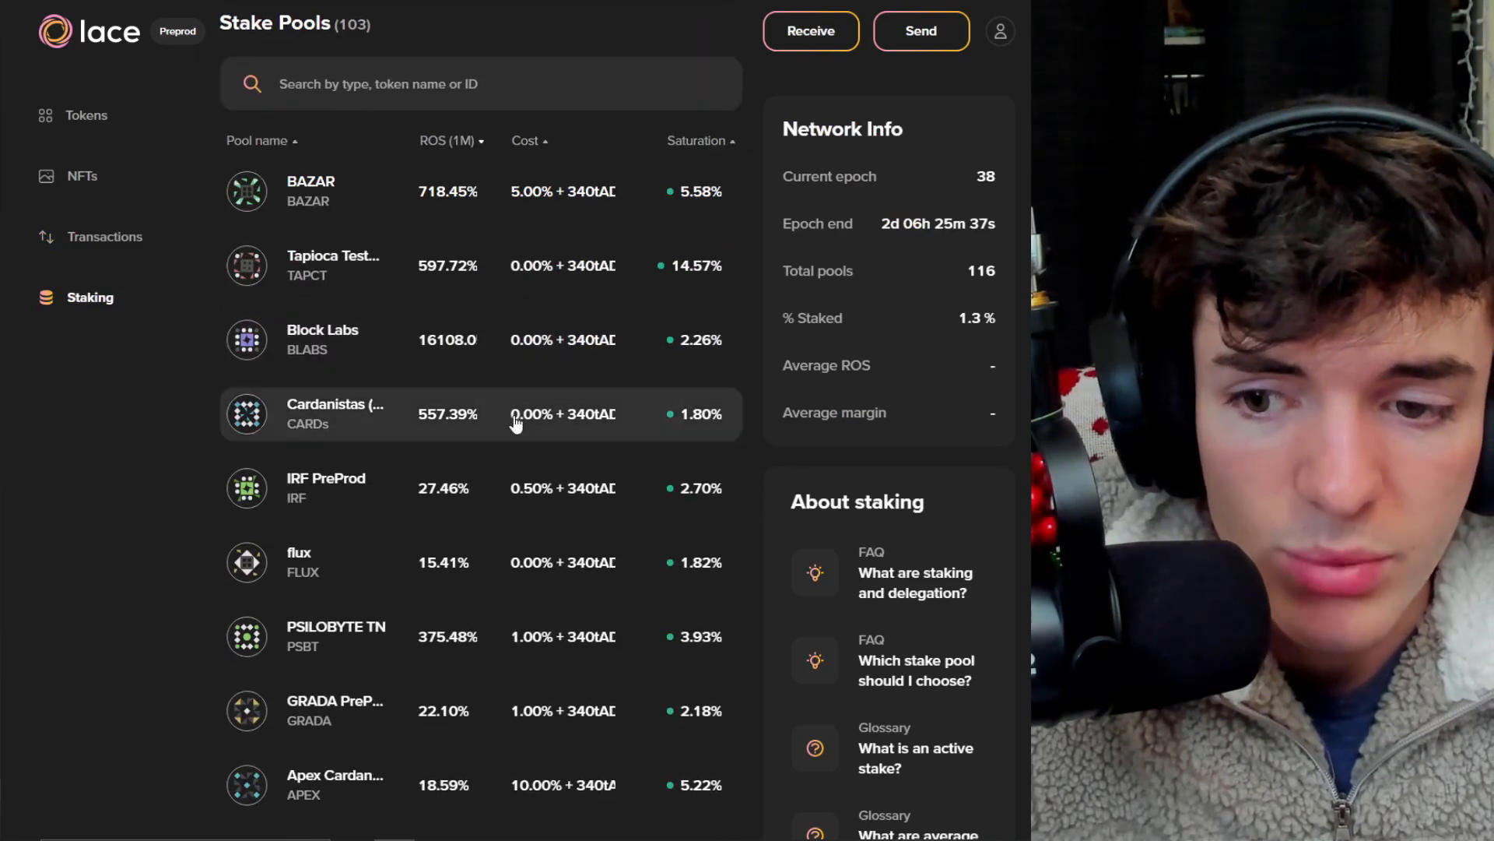
pyautogui.scroll(3)
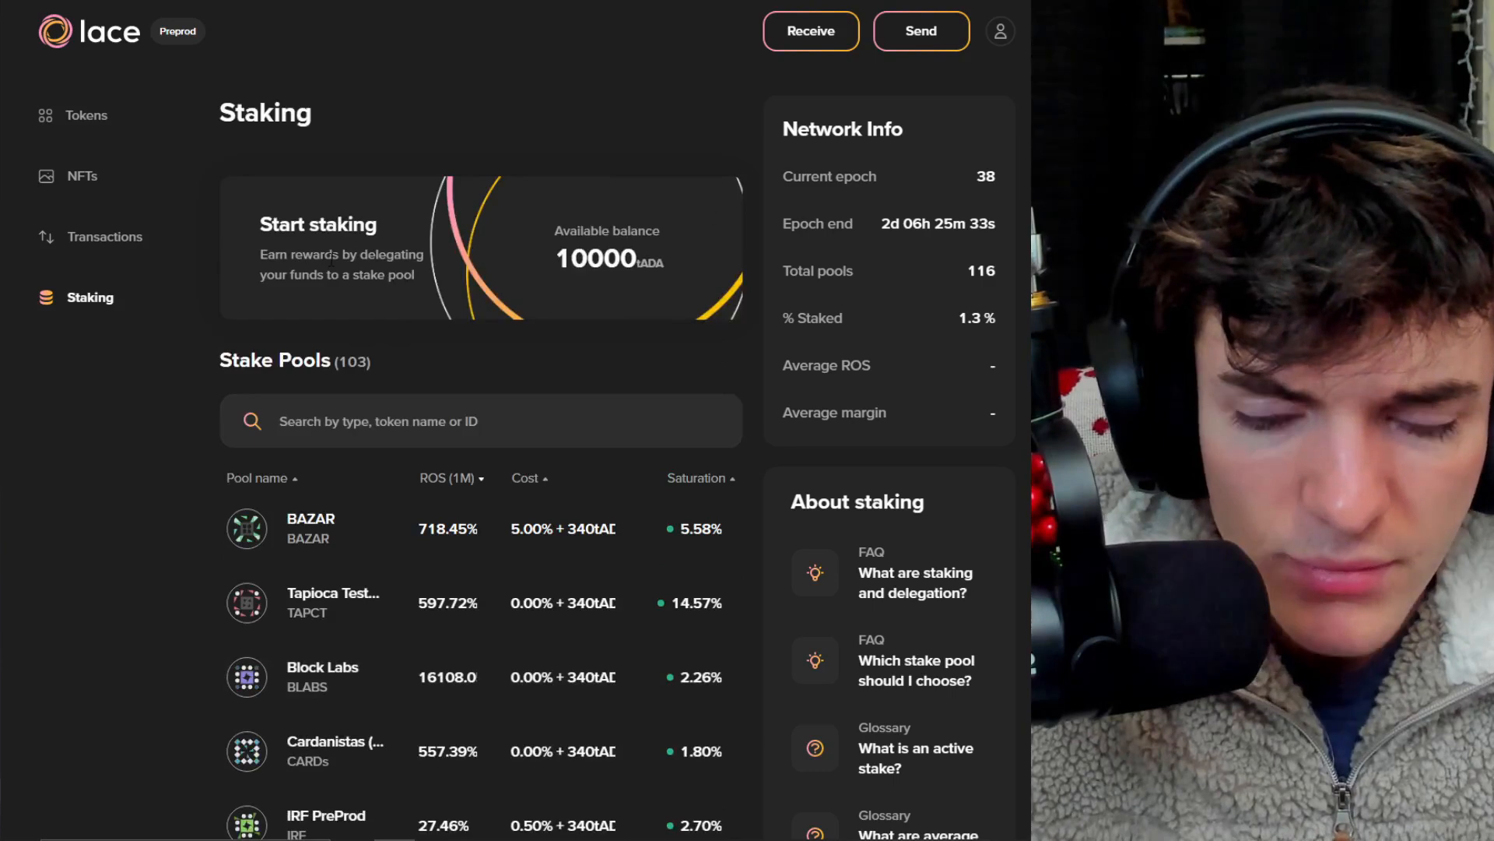
pyautogui.click(88, 115)
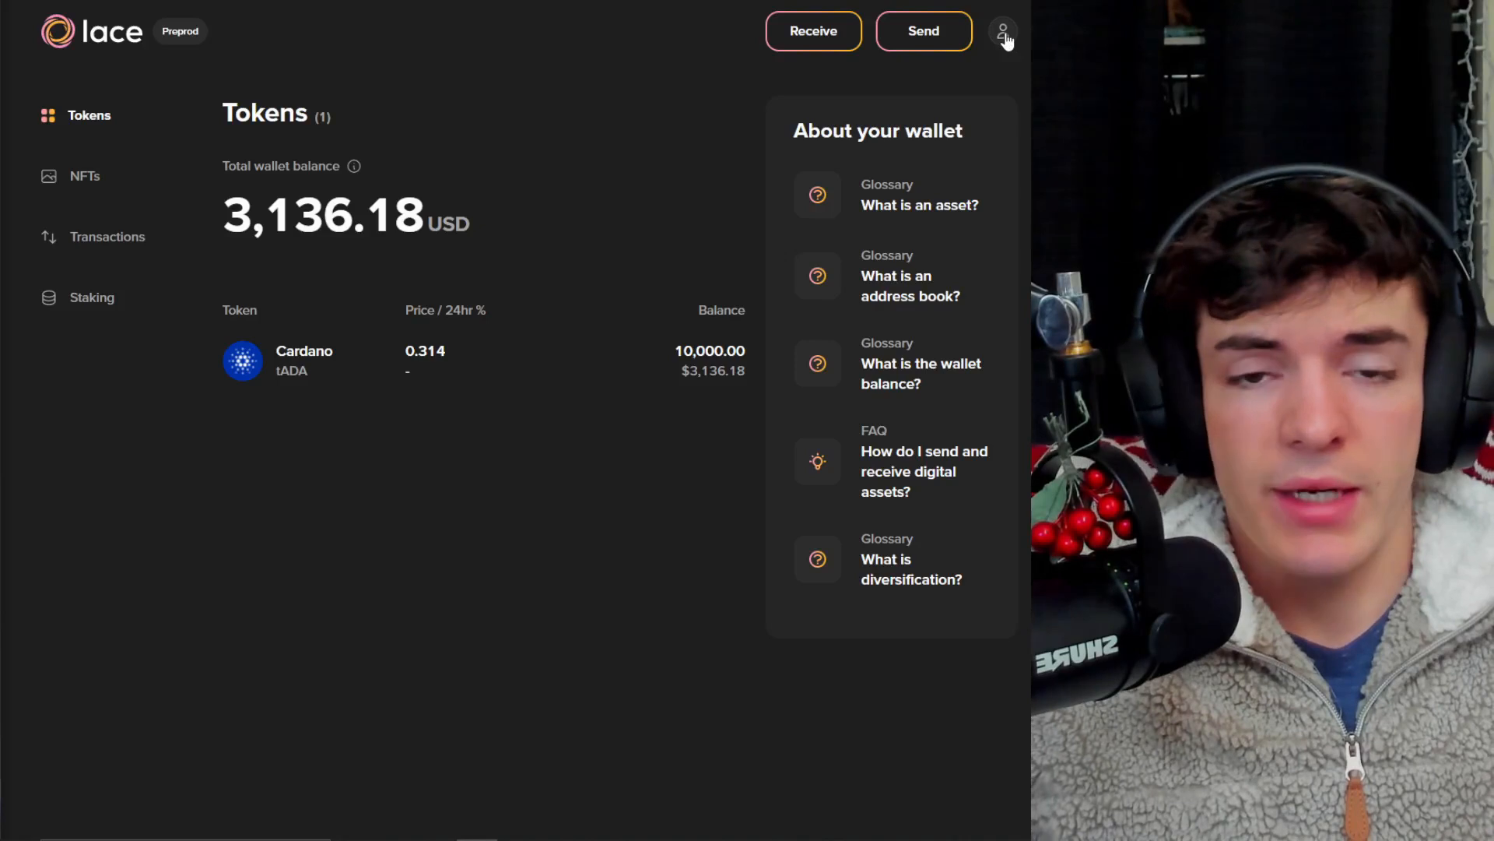
# Copy the wallet address from the account menu, then reopen the menu
pyautogui.click(1002, 31)
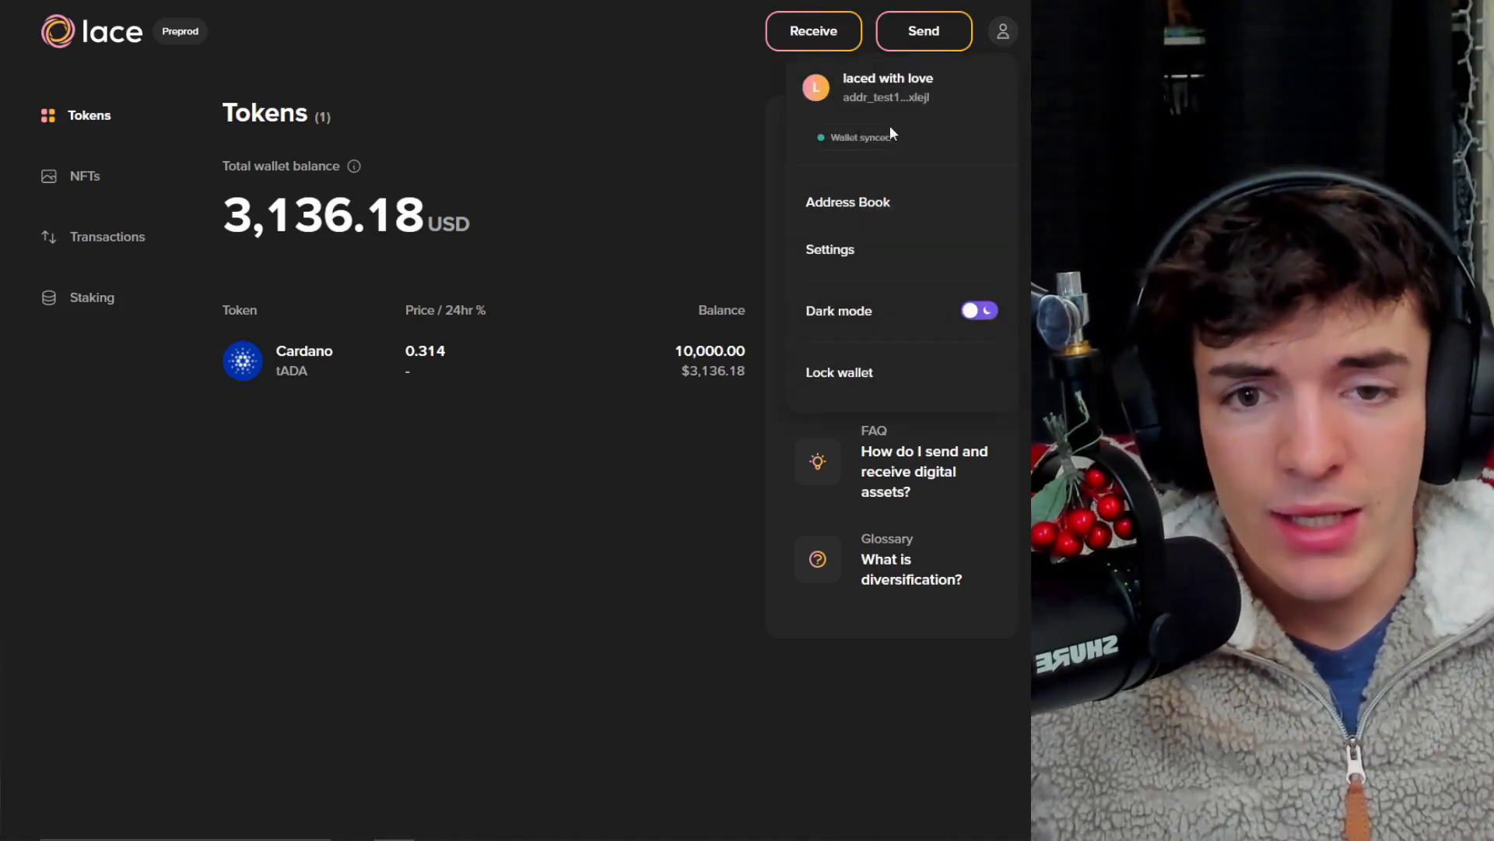
pyautogui.click(884, 96)
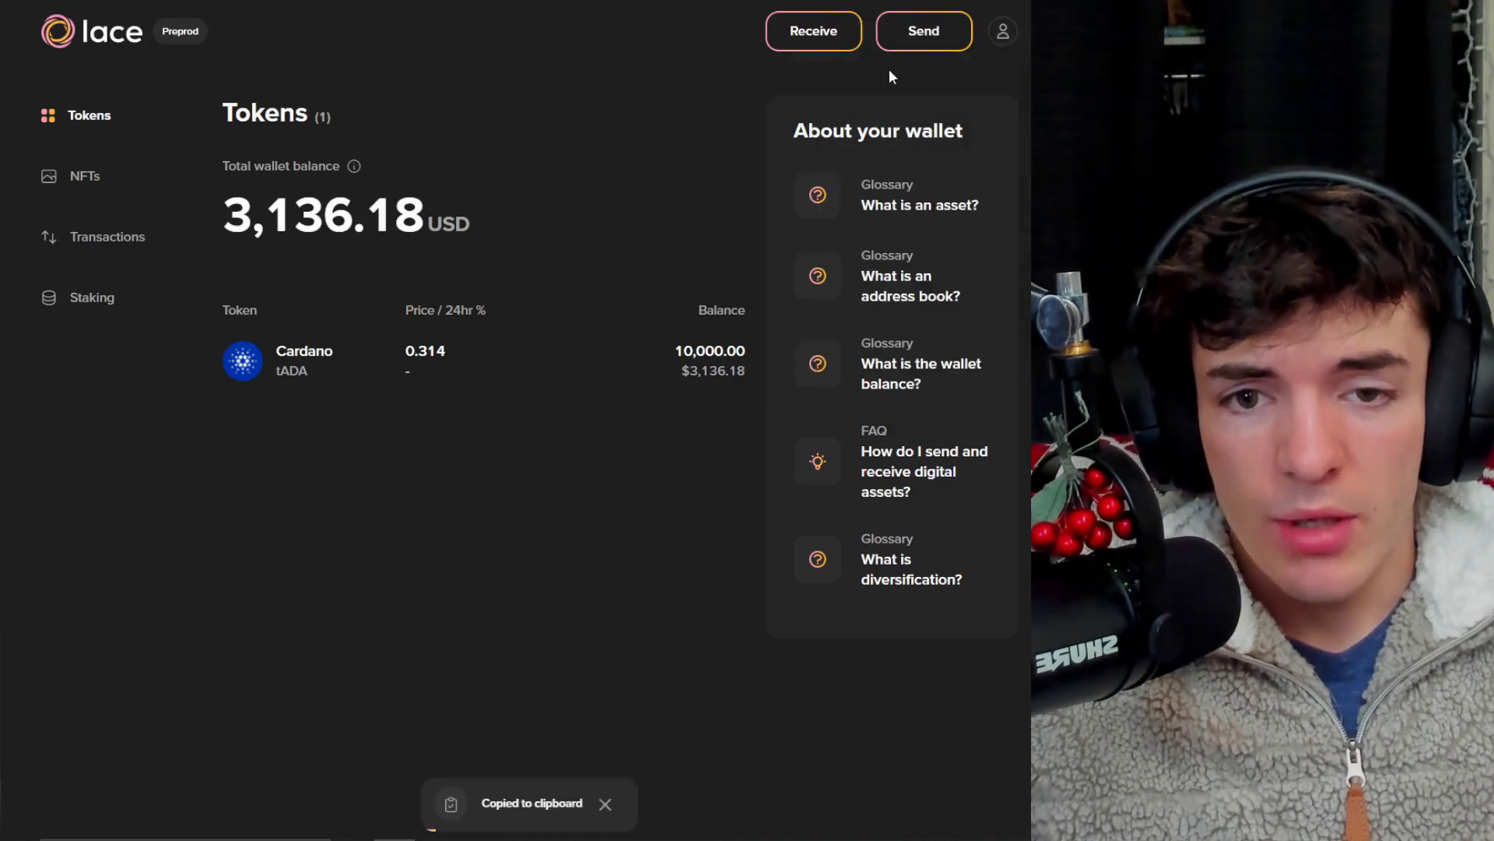
pyautogui.click(1002, 30)
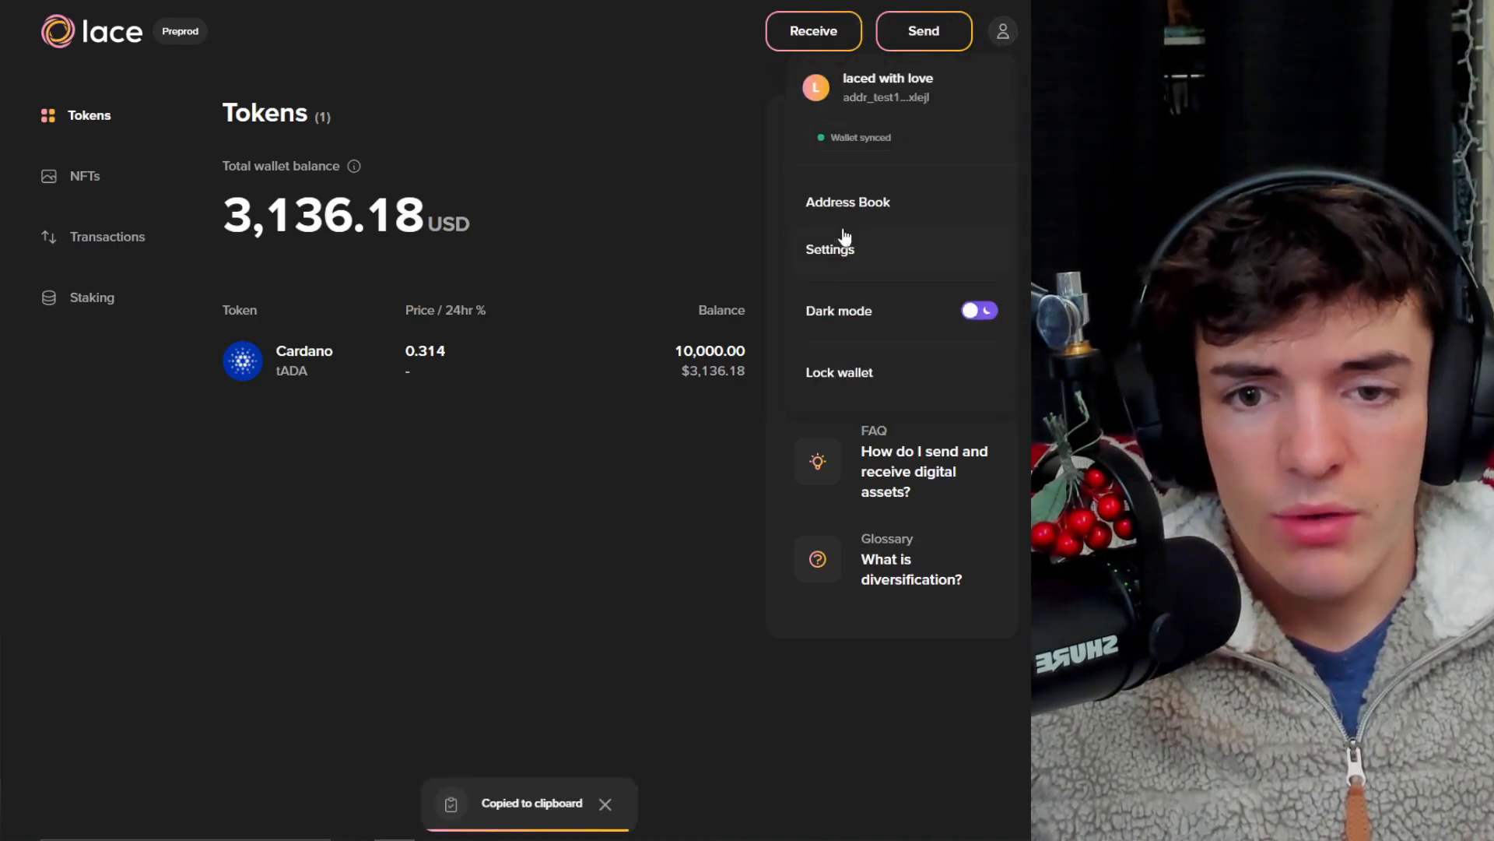
# View the Address Book's saved My Lace Wallet entry, then reopen the account menu
pyautogui.click(847, 201)
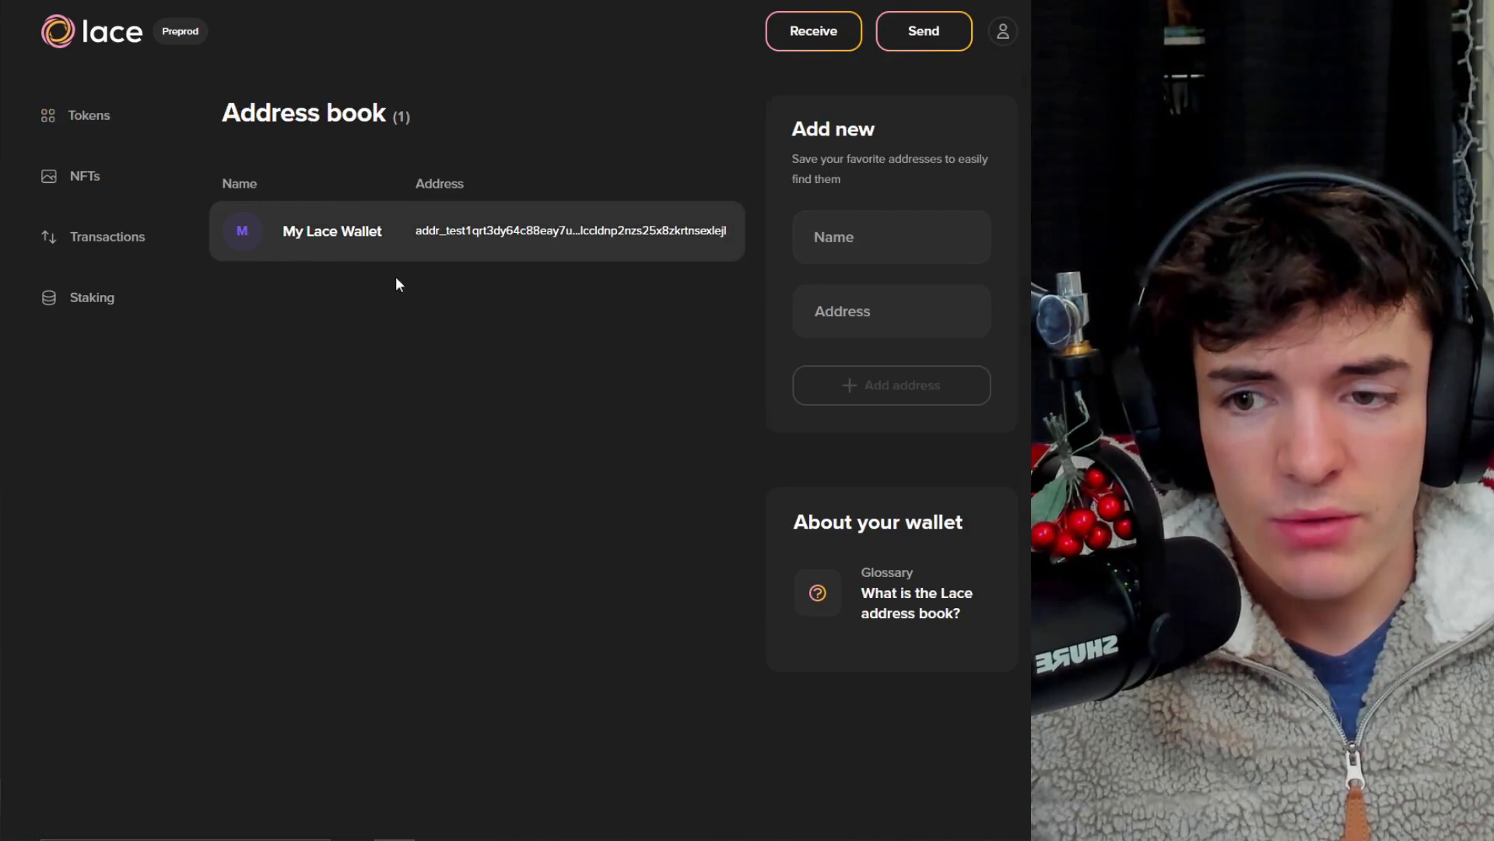
pyautogui.moveTo(867, 356)
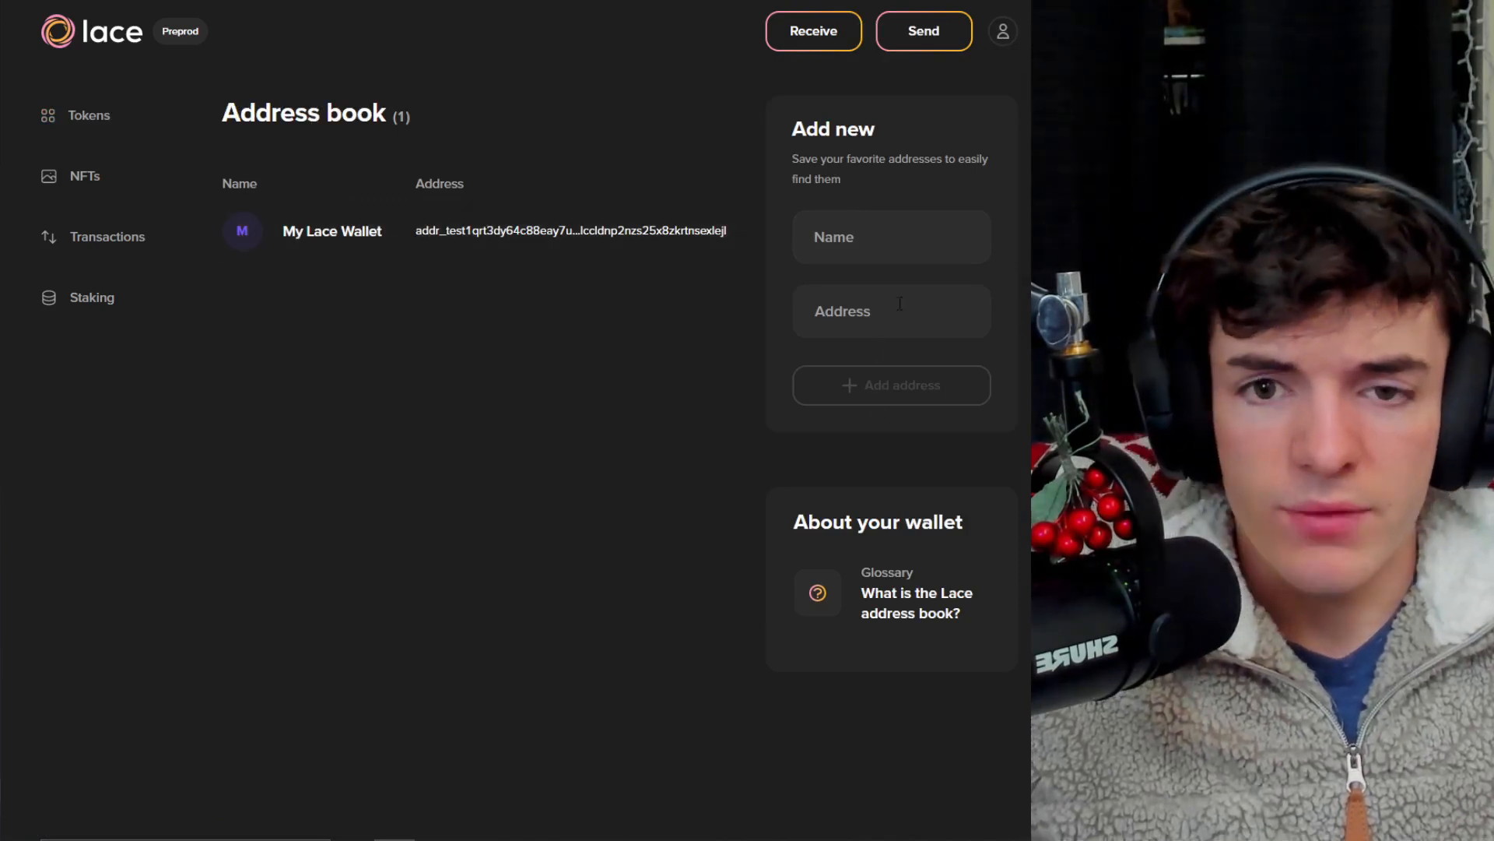
pyautogui.click(1002, 30)
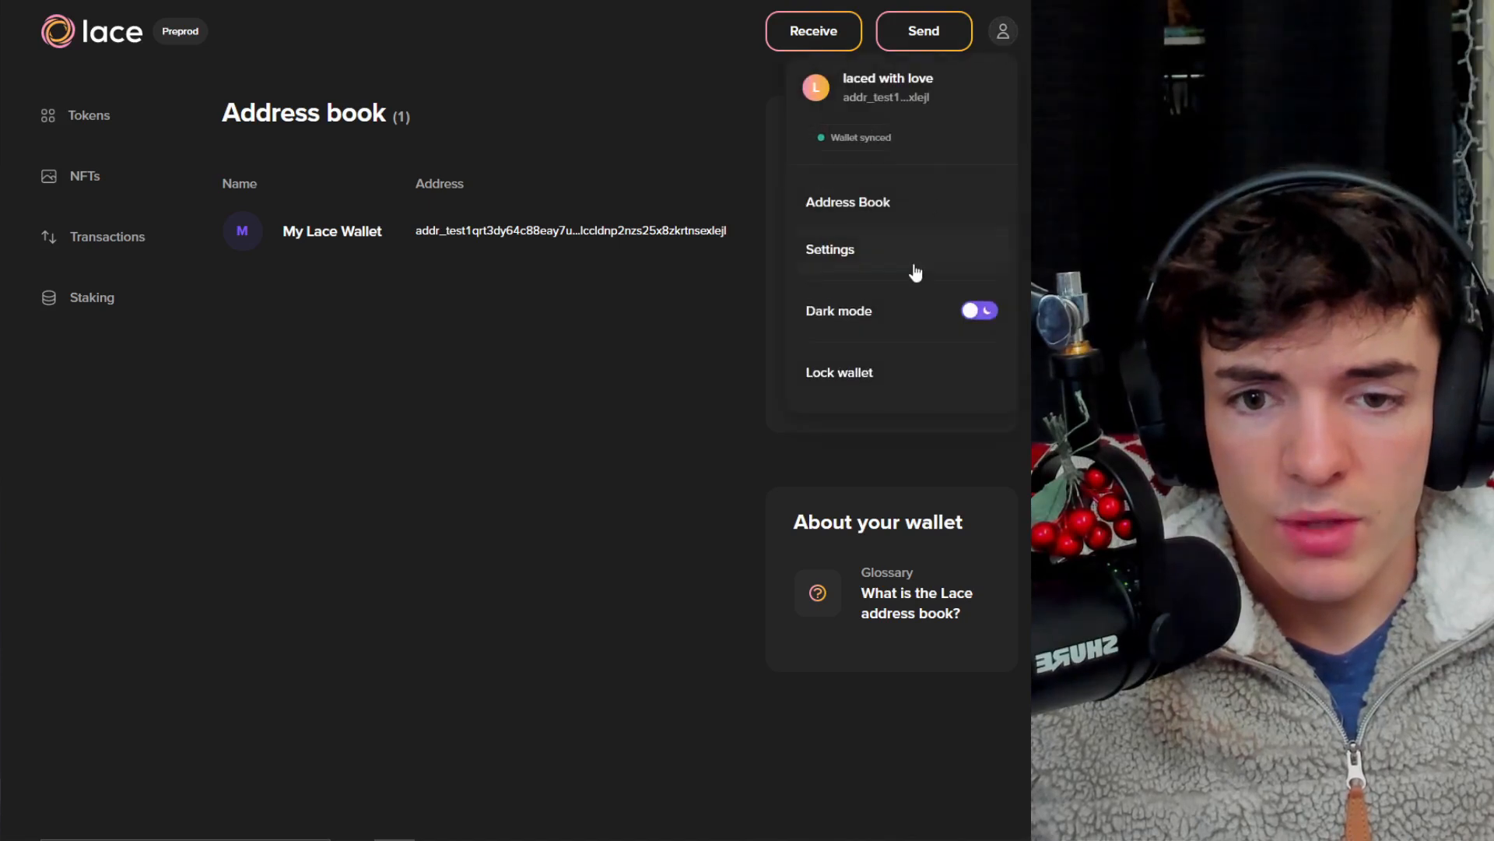
pyautogui.click(828, 249)
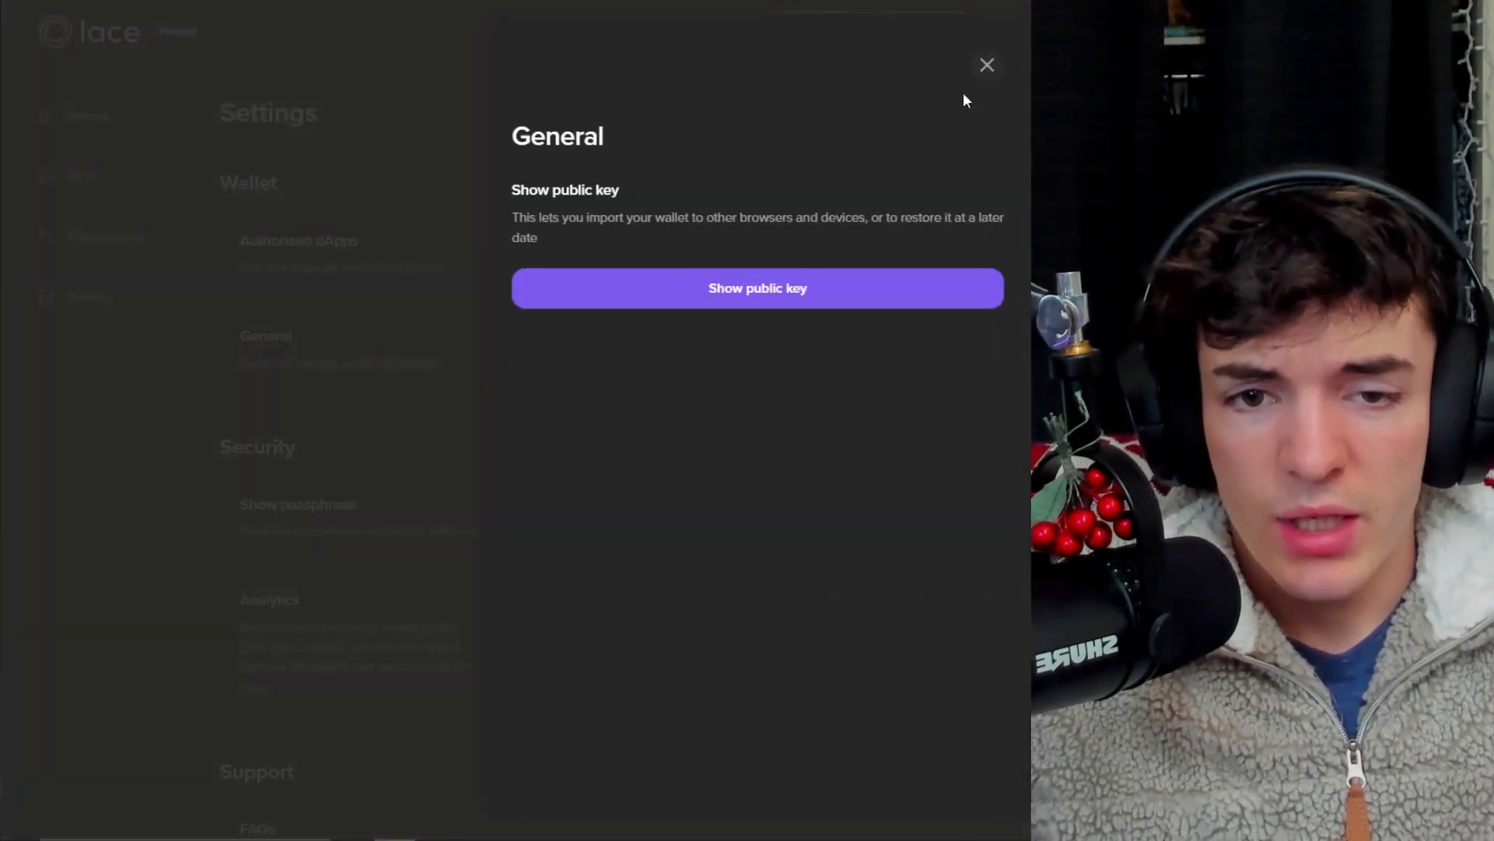
pyautogui.click(986, 64)
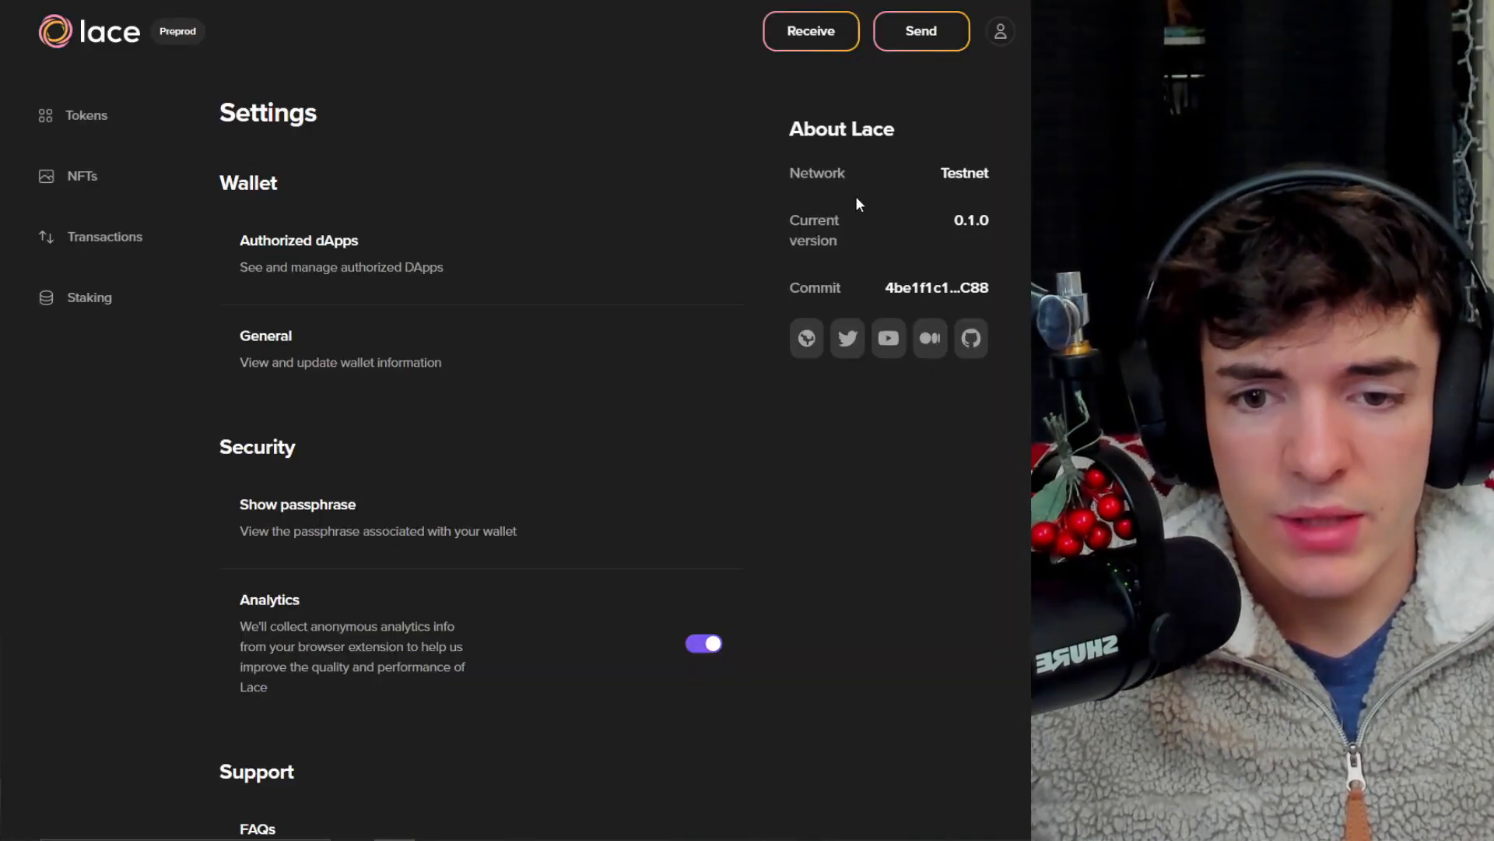
pyautogui.click(298, 240)
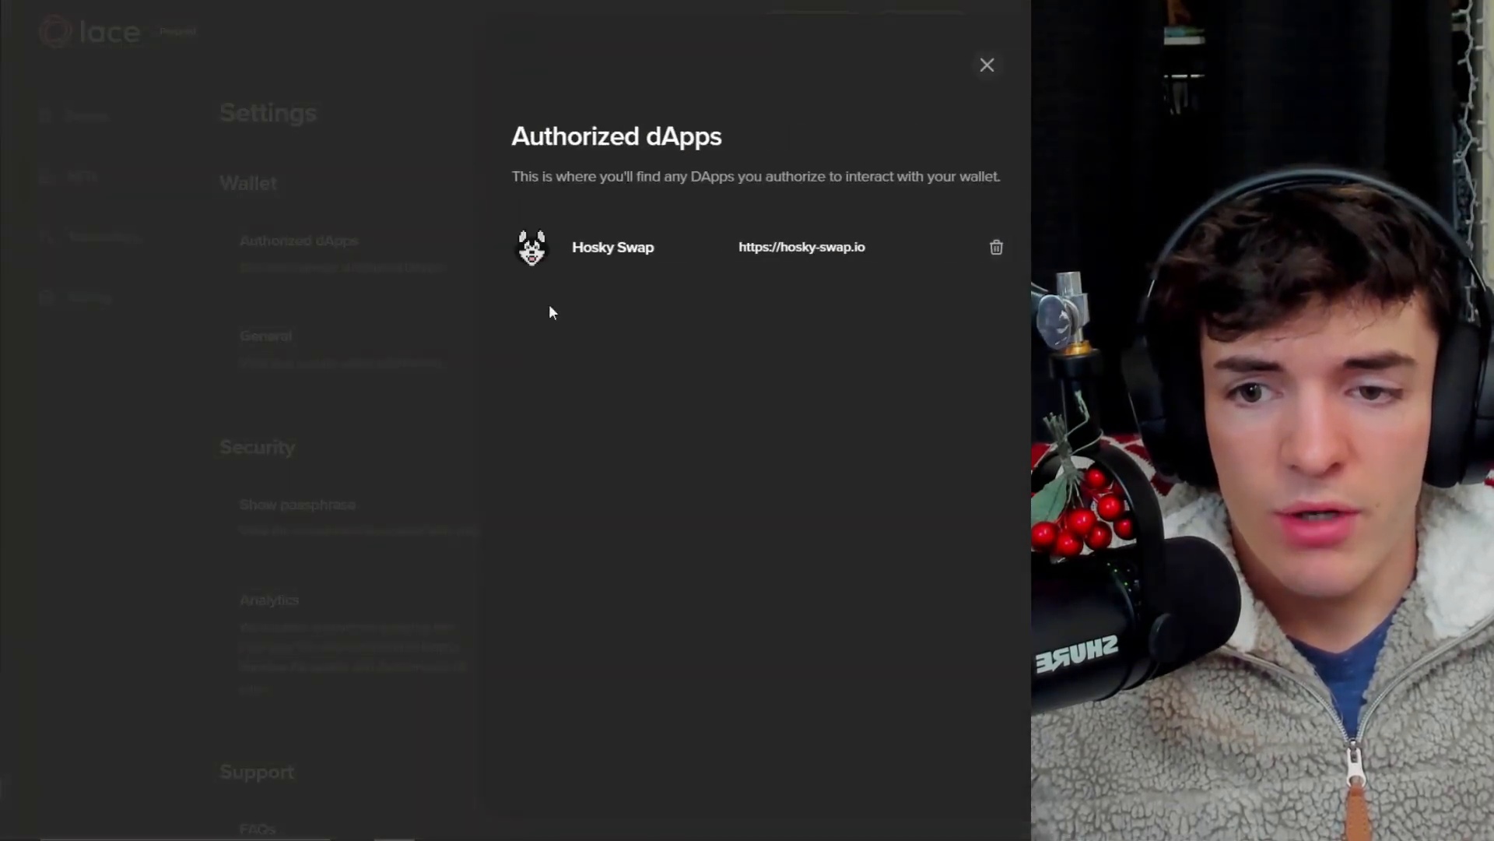
pyautogui.moveTo(757, 275)
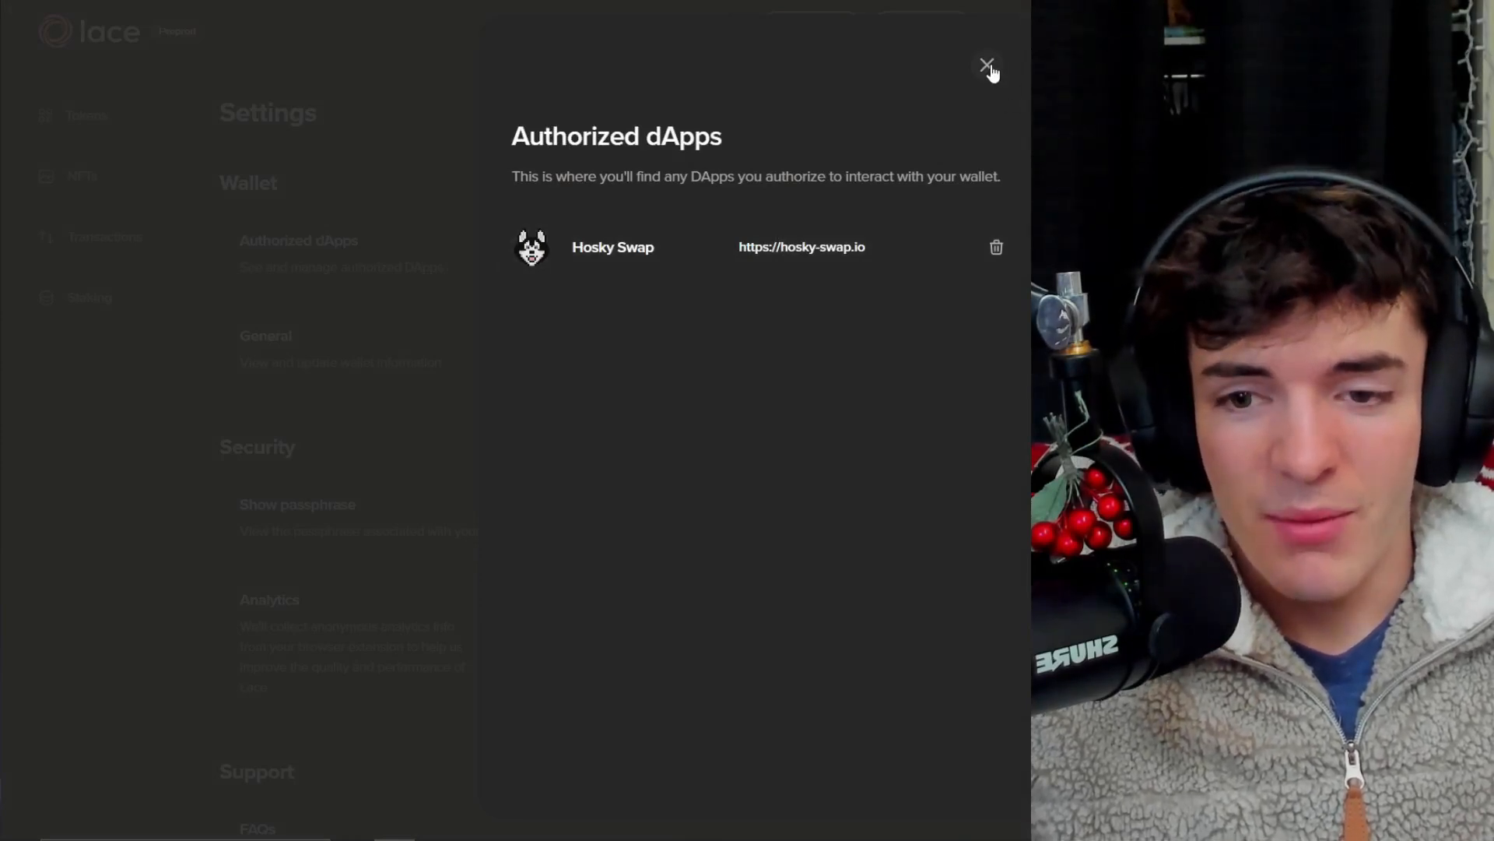
pyautogui.click(988, 69)
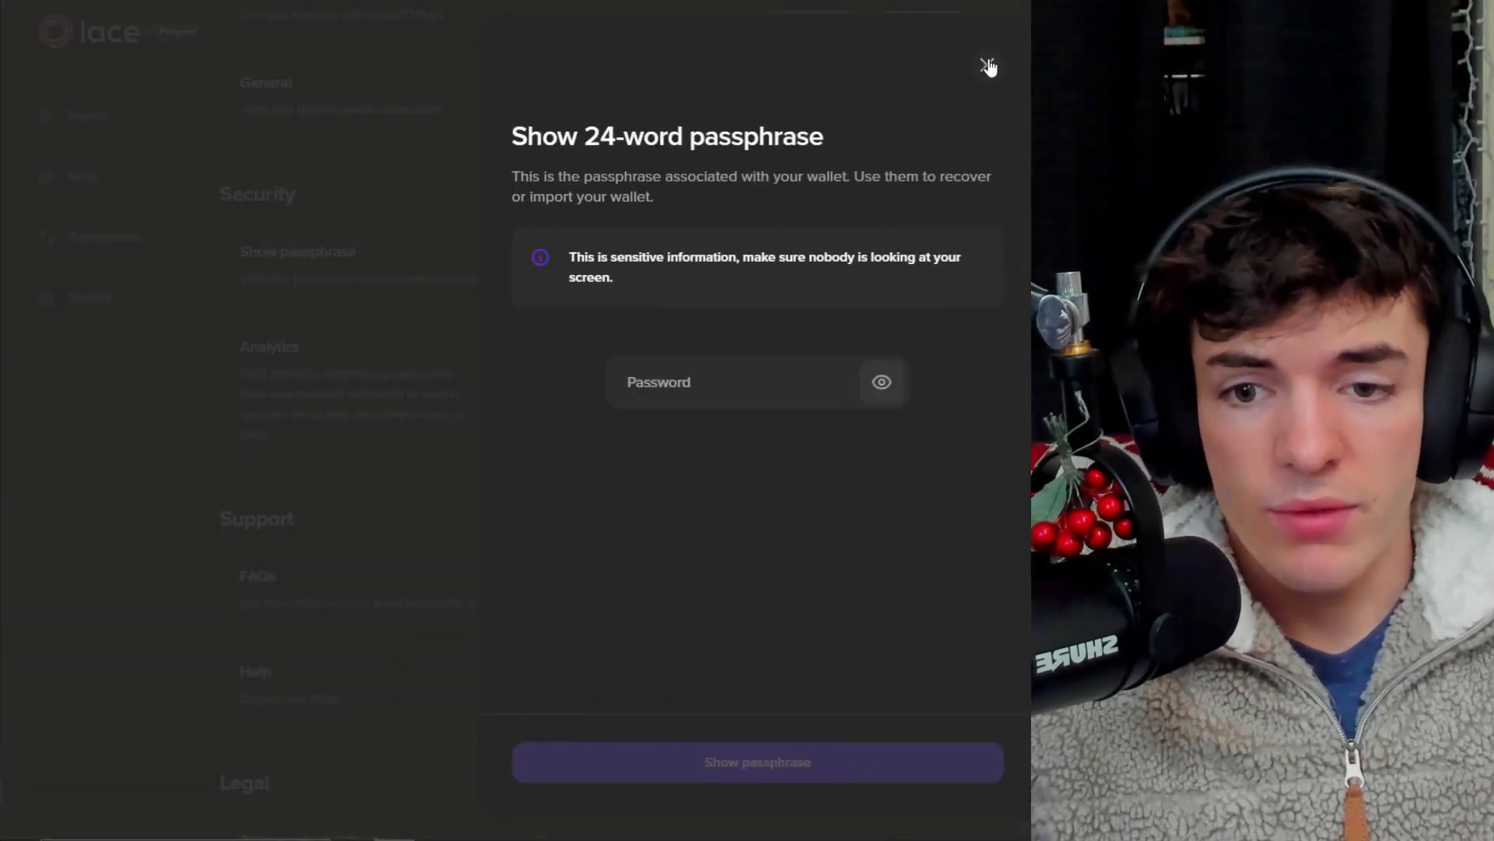
pyautogui.click(989, 66)
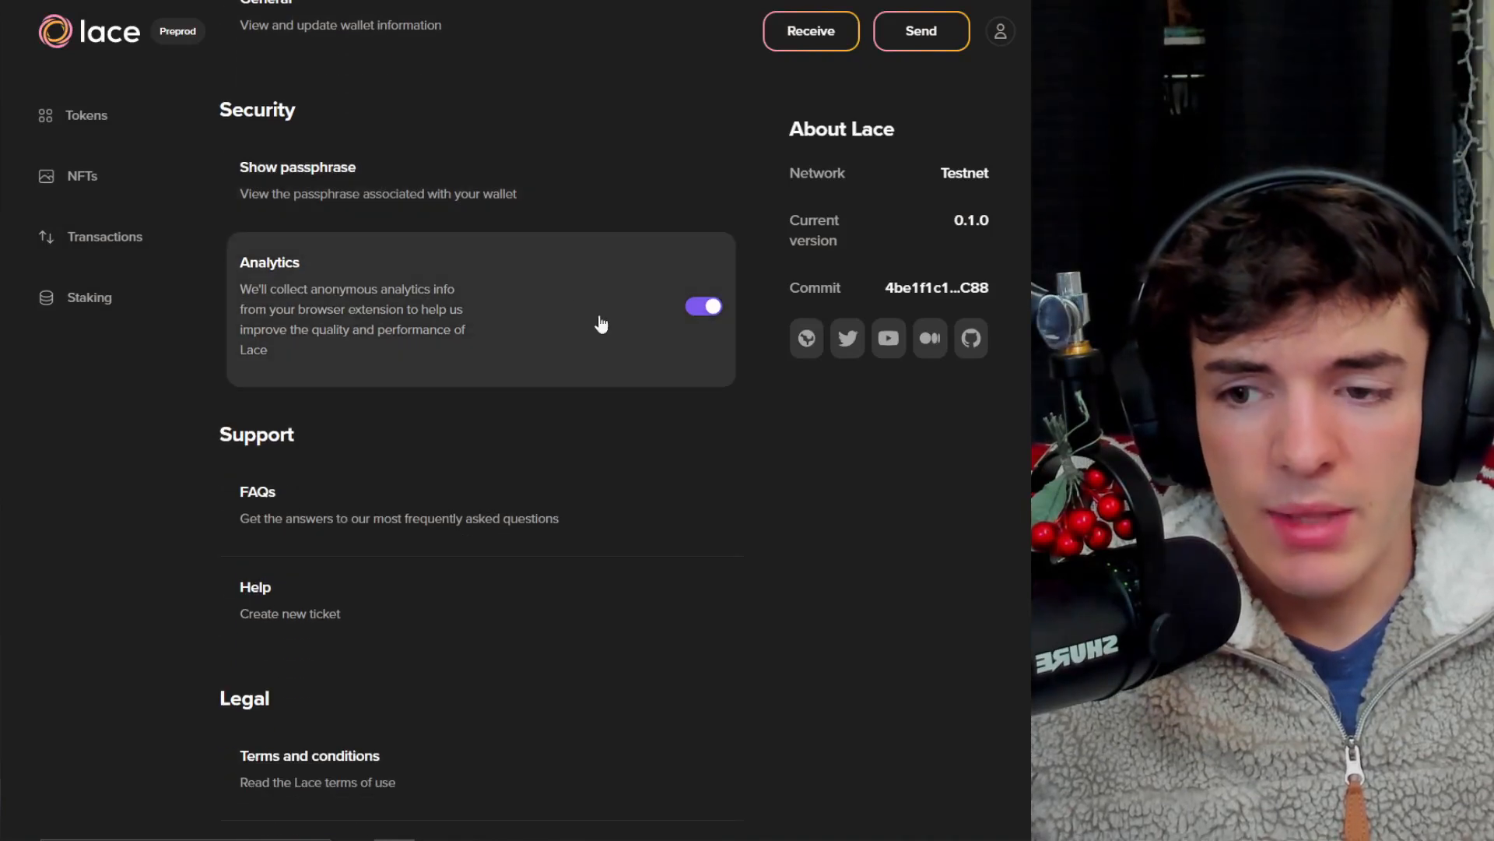
# Switch off the Analytics toggle and scroll through Support, Legal and Remove wallet
pyautogui.click(704, 306)
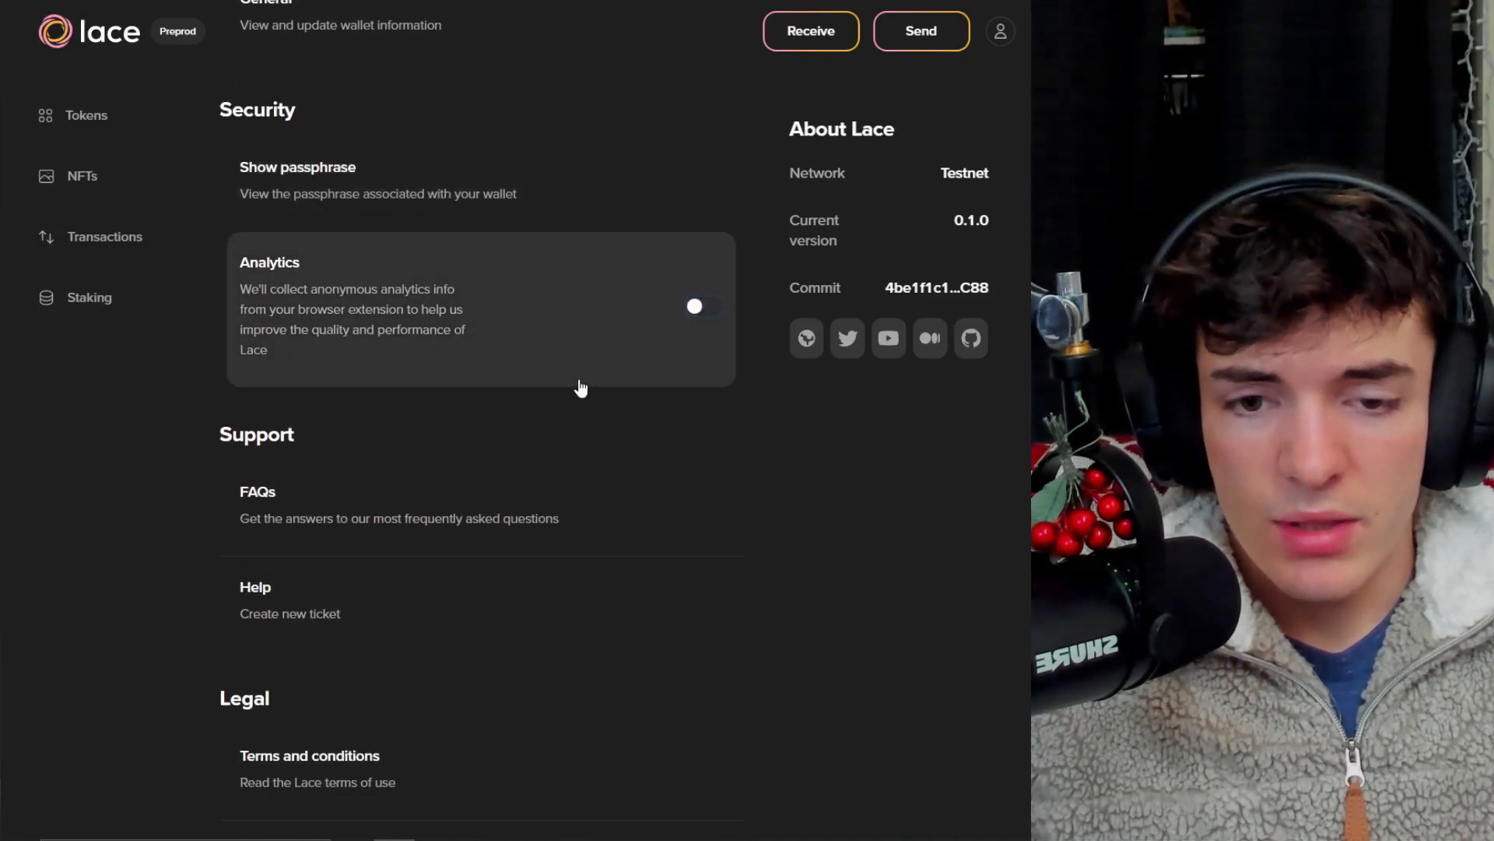
pyautogui.scroll(-3)
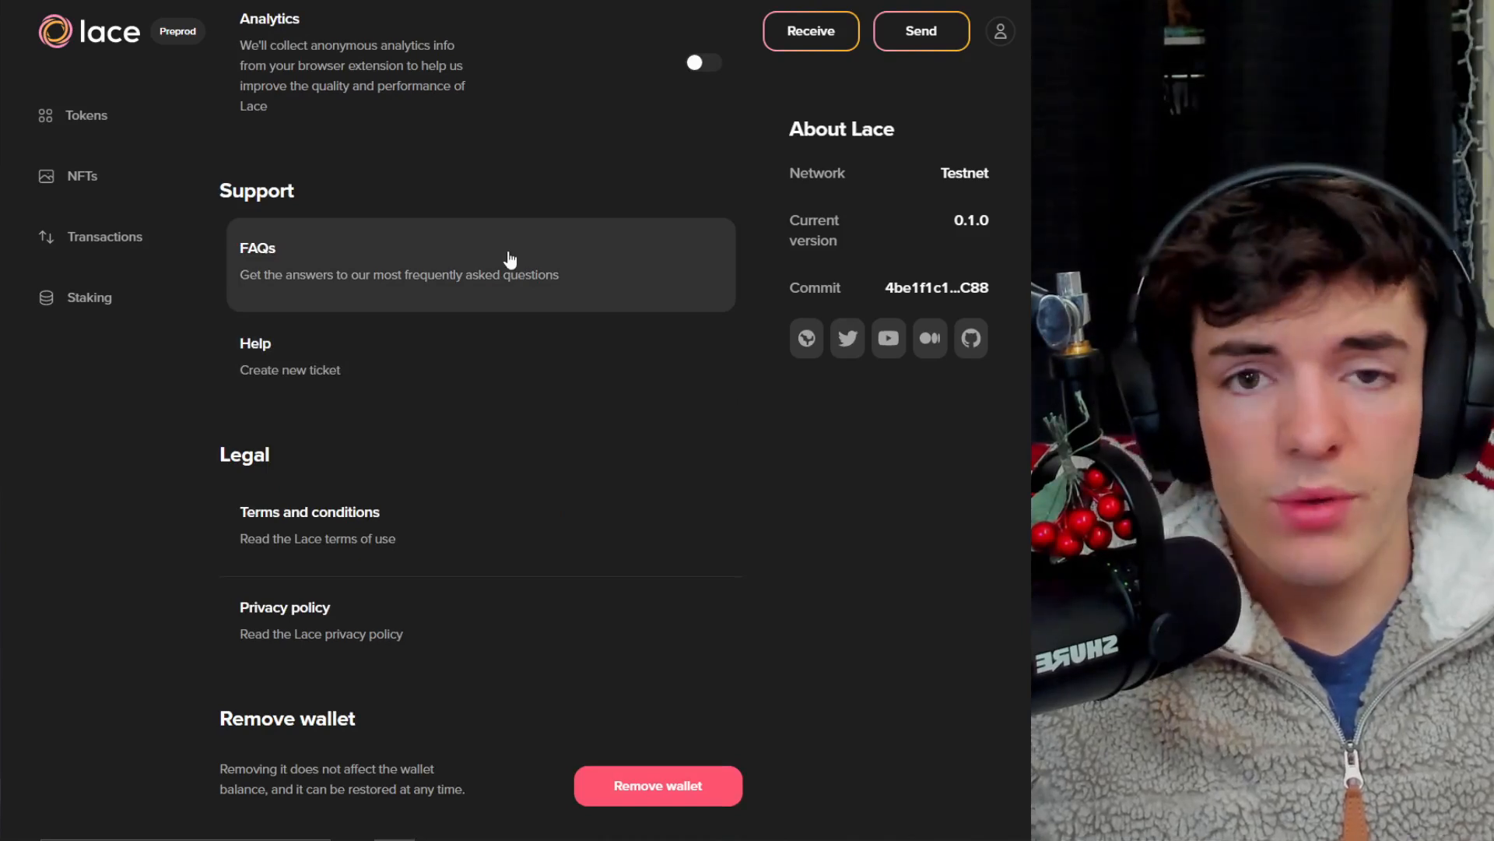
pyautogui.moveTo(495, 345)
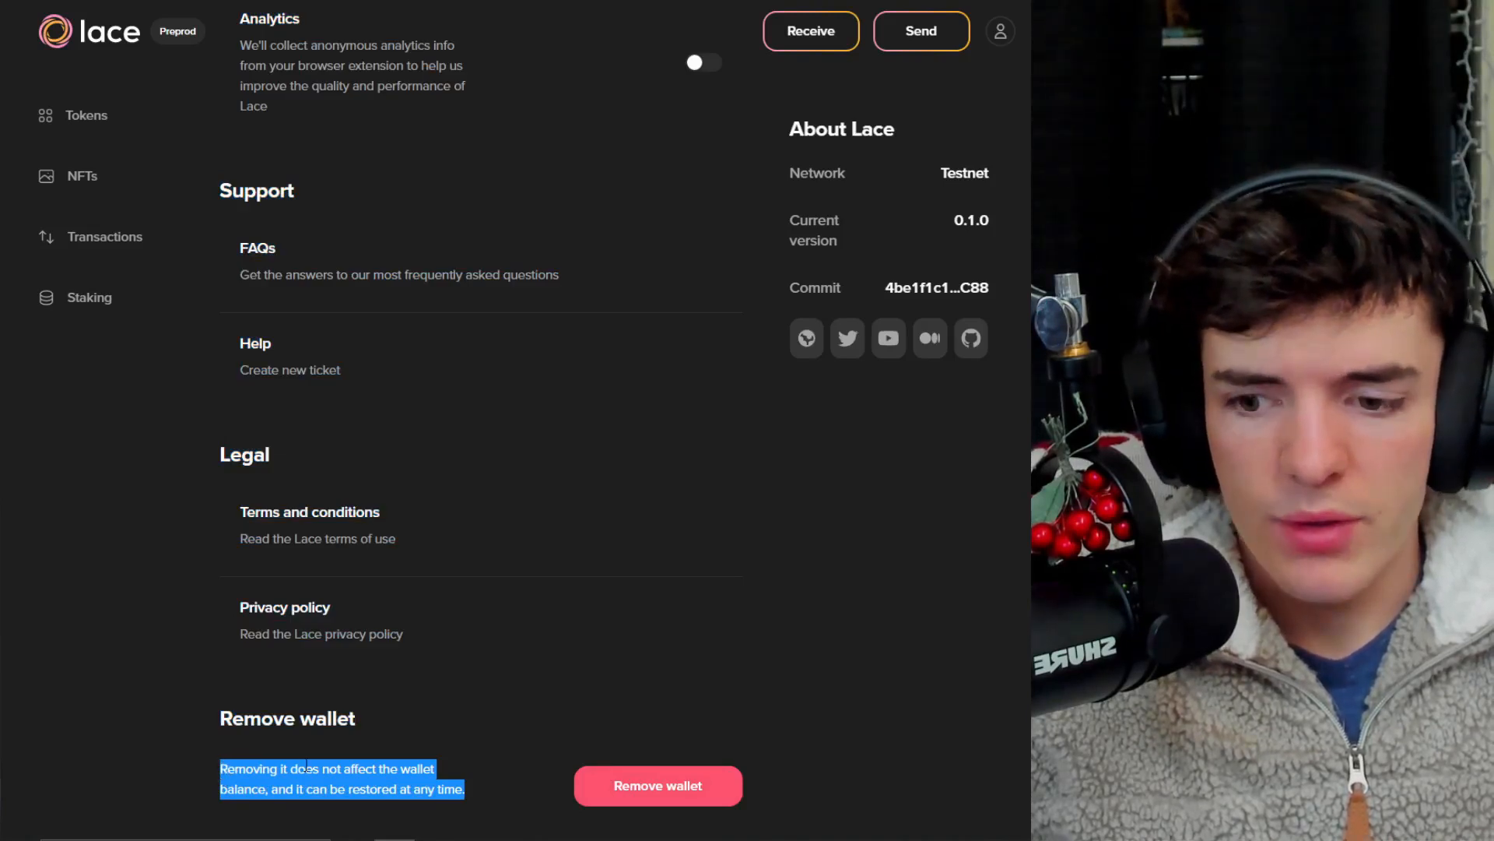
pyautogui.moveTo(309, 588)
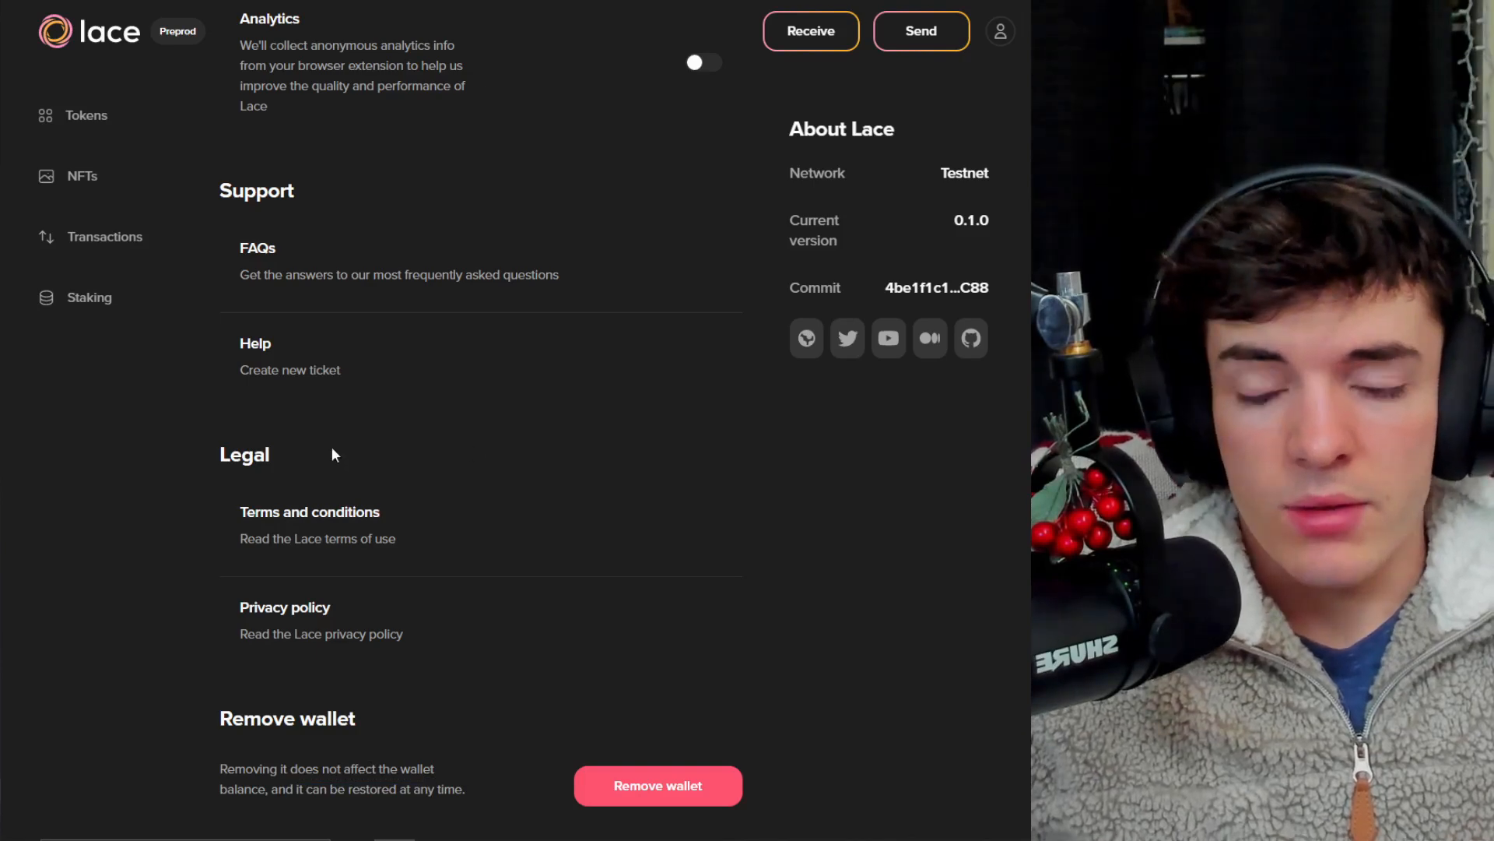
pyautogui.scroll(3)
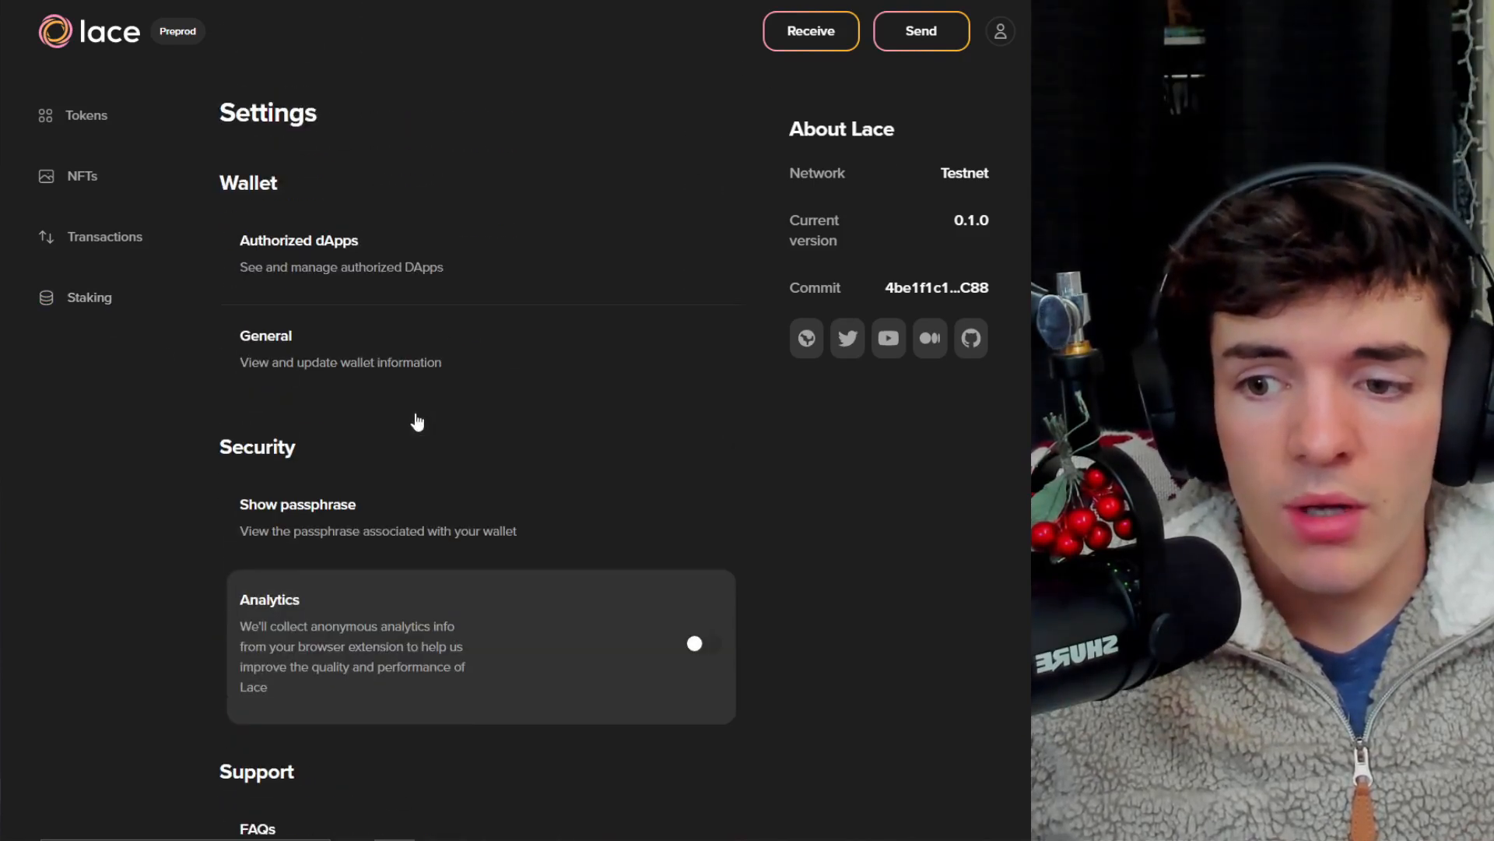
pyautogui.moveTo(114, 48)
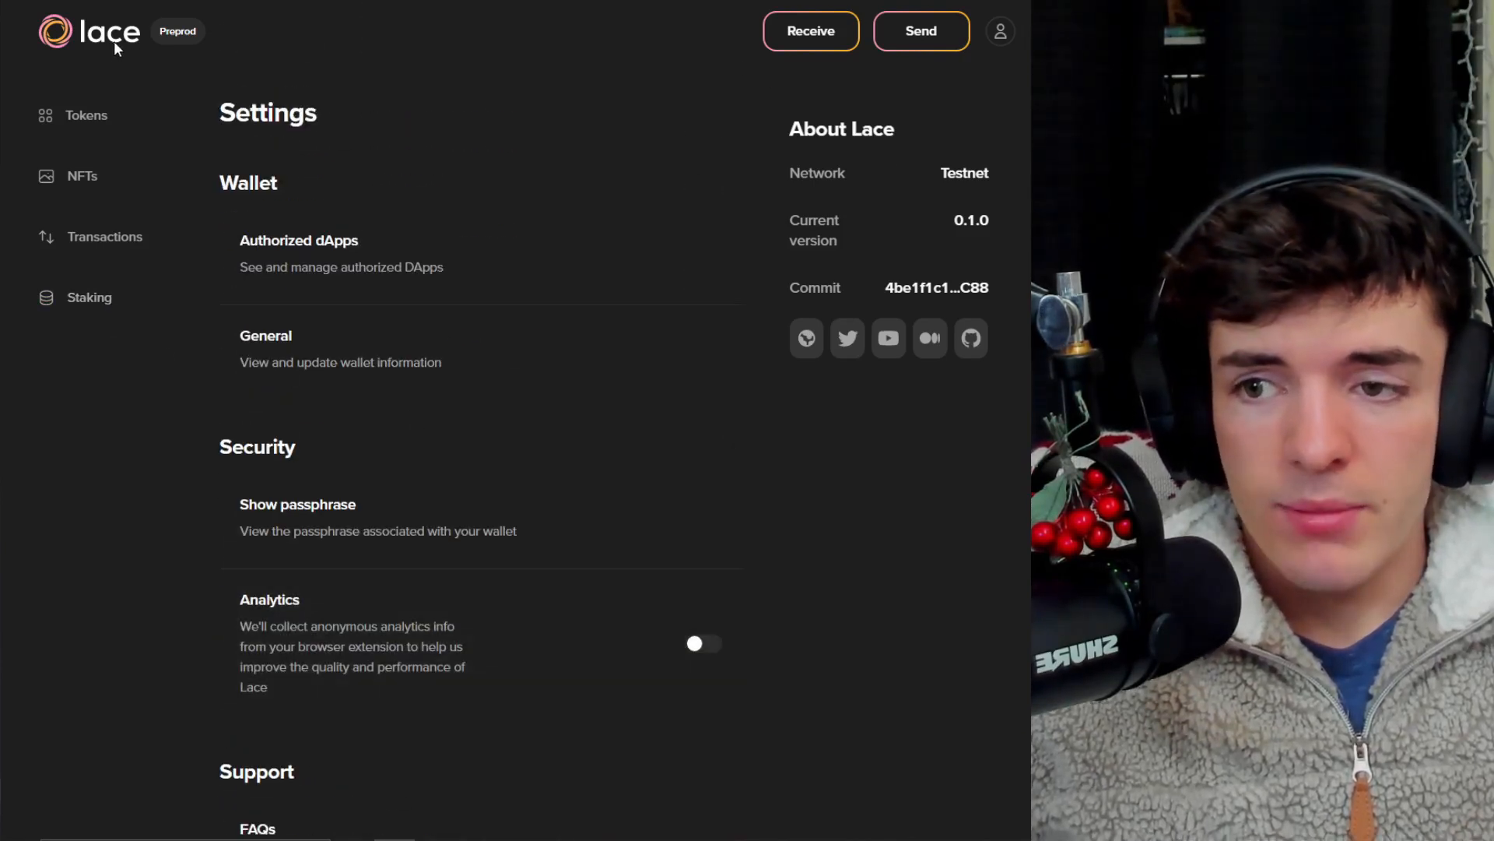
# Go through token balances to the empty NFTs page with receiving address and QR code
pyautogui.click(86, 114)
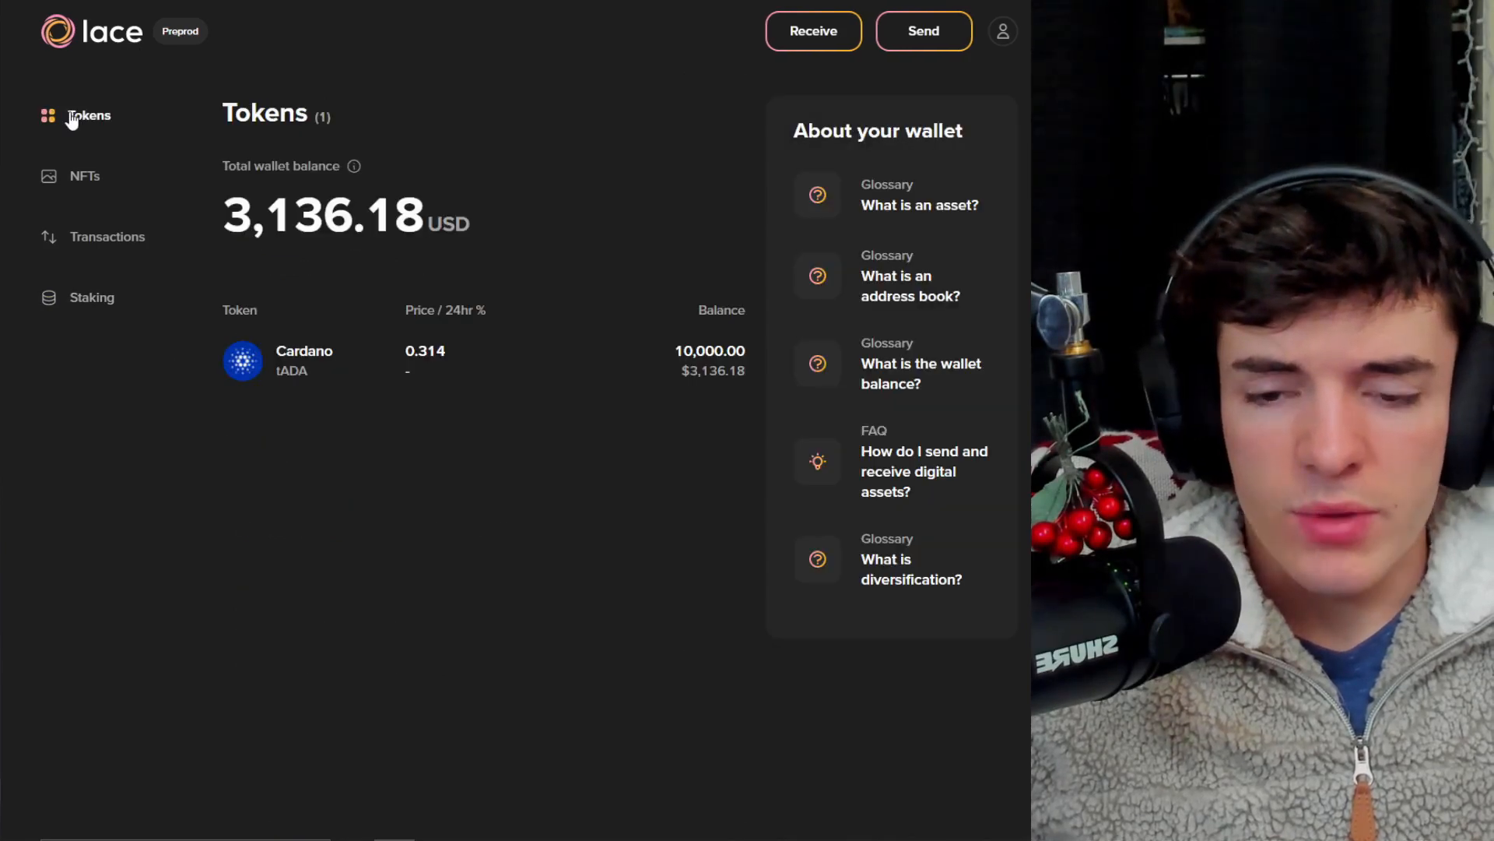
pyautogui.moveTo(705, 273)
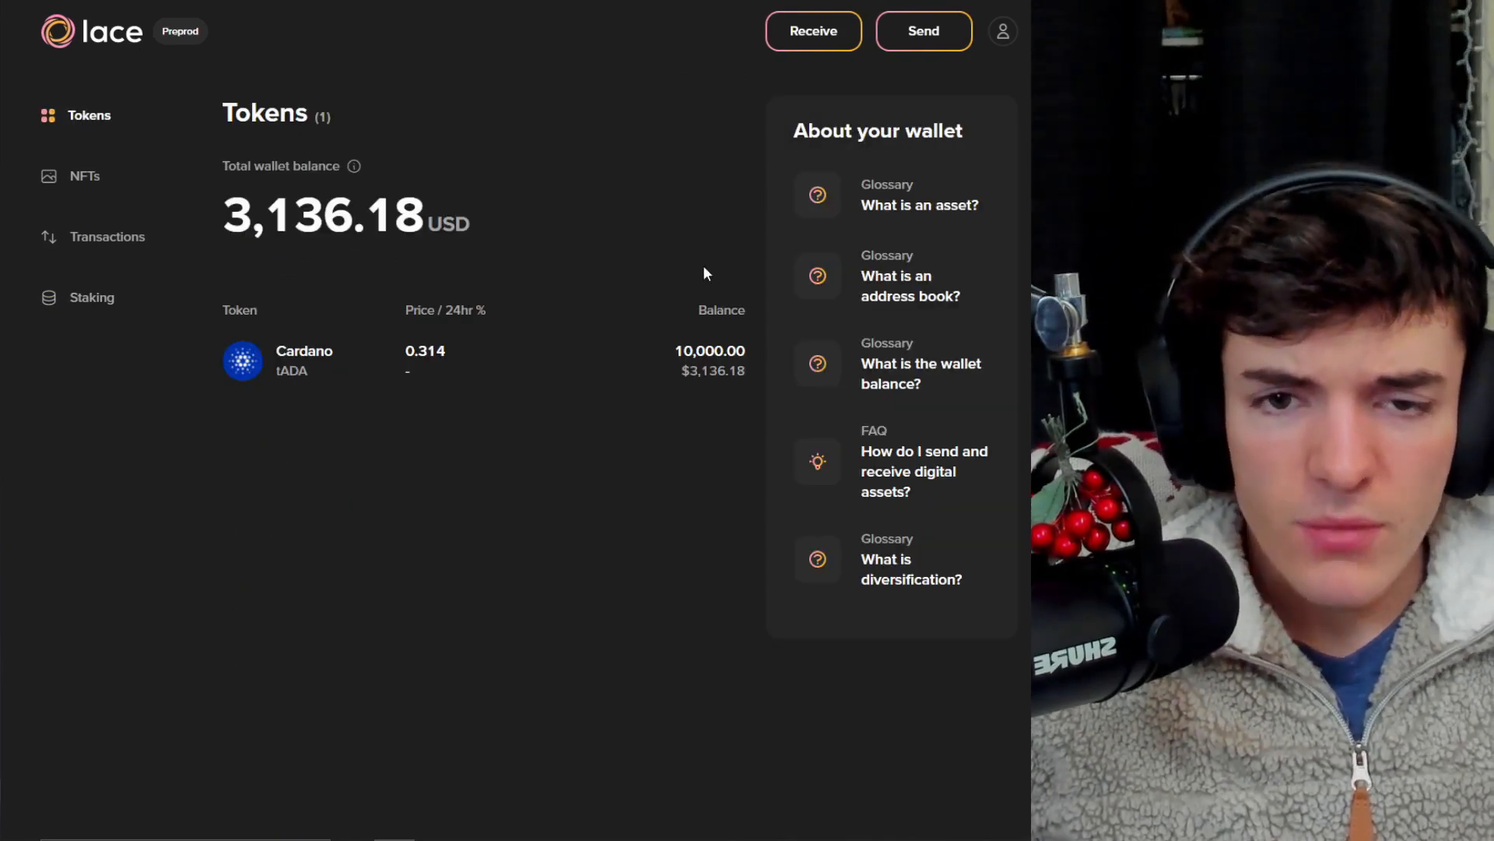
pyautogui.moveTo(107, 175)
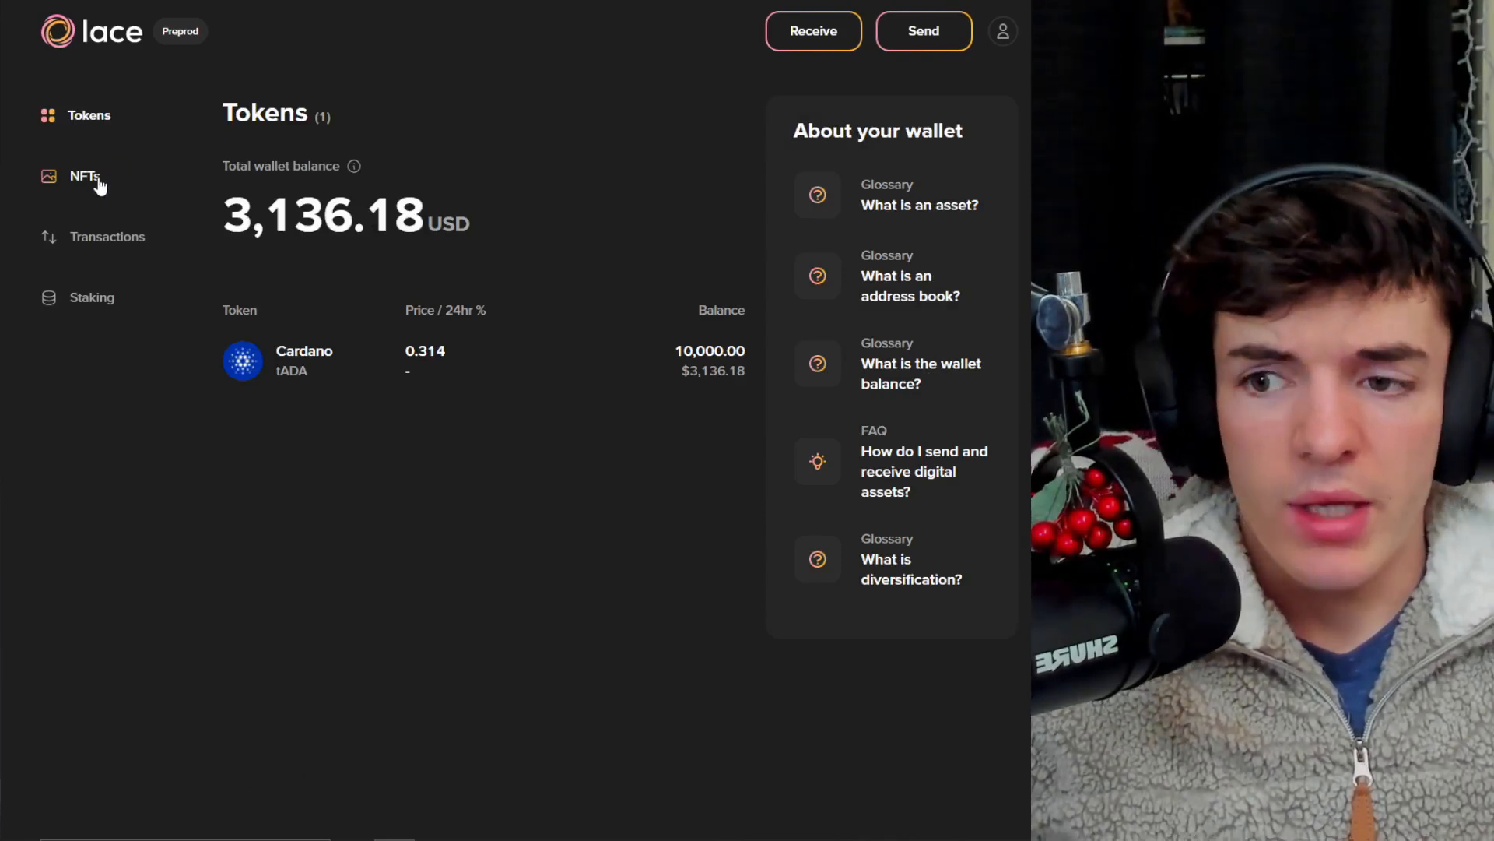
pyautogui.click(84, 177)
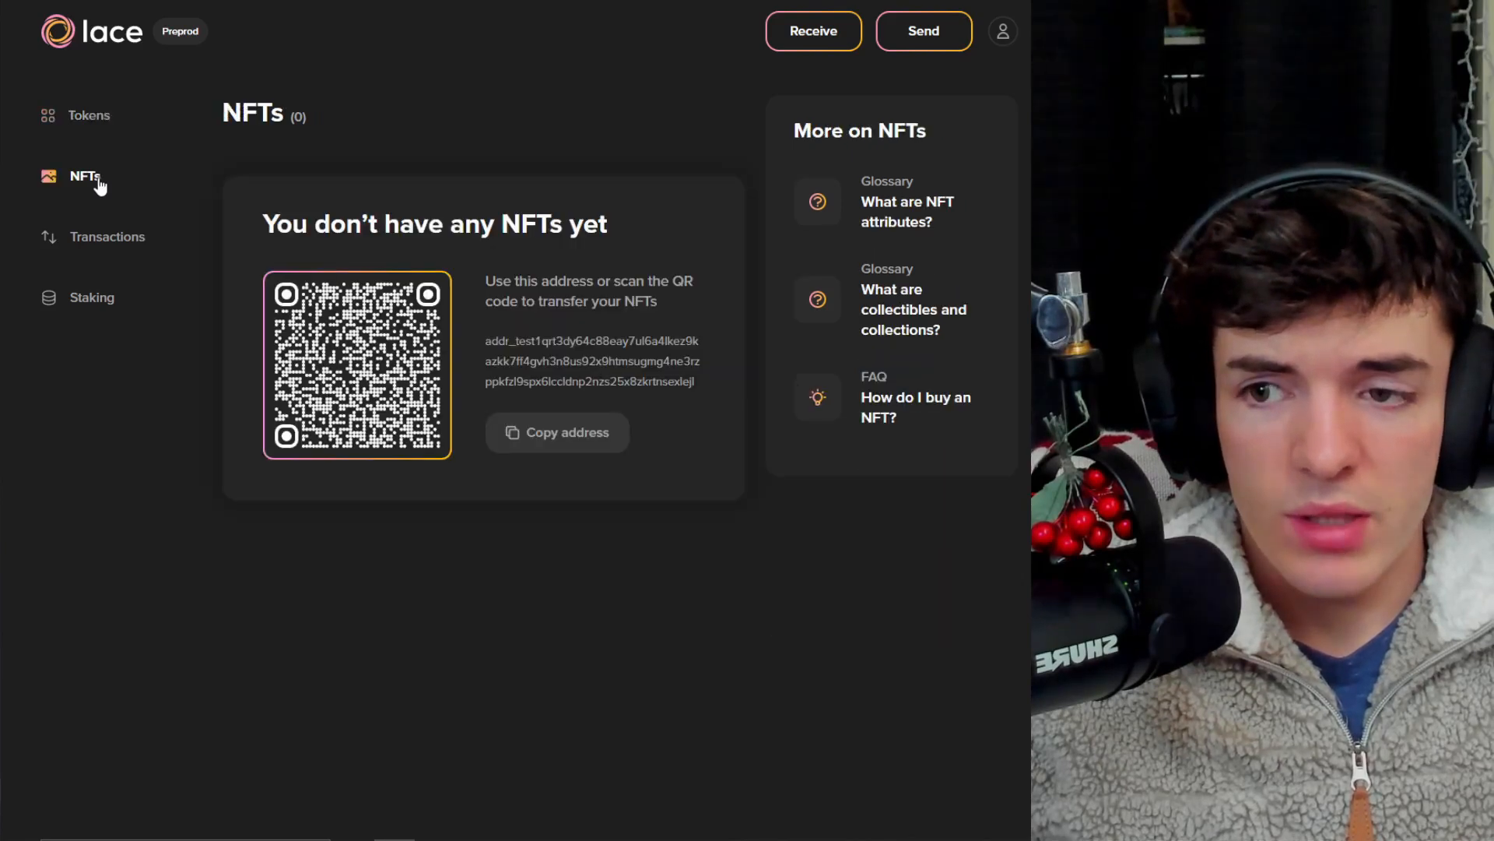
pyautogui.moveTo(424, 308)
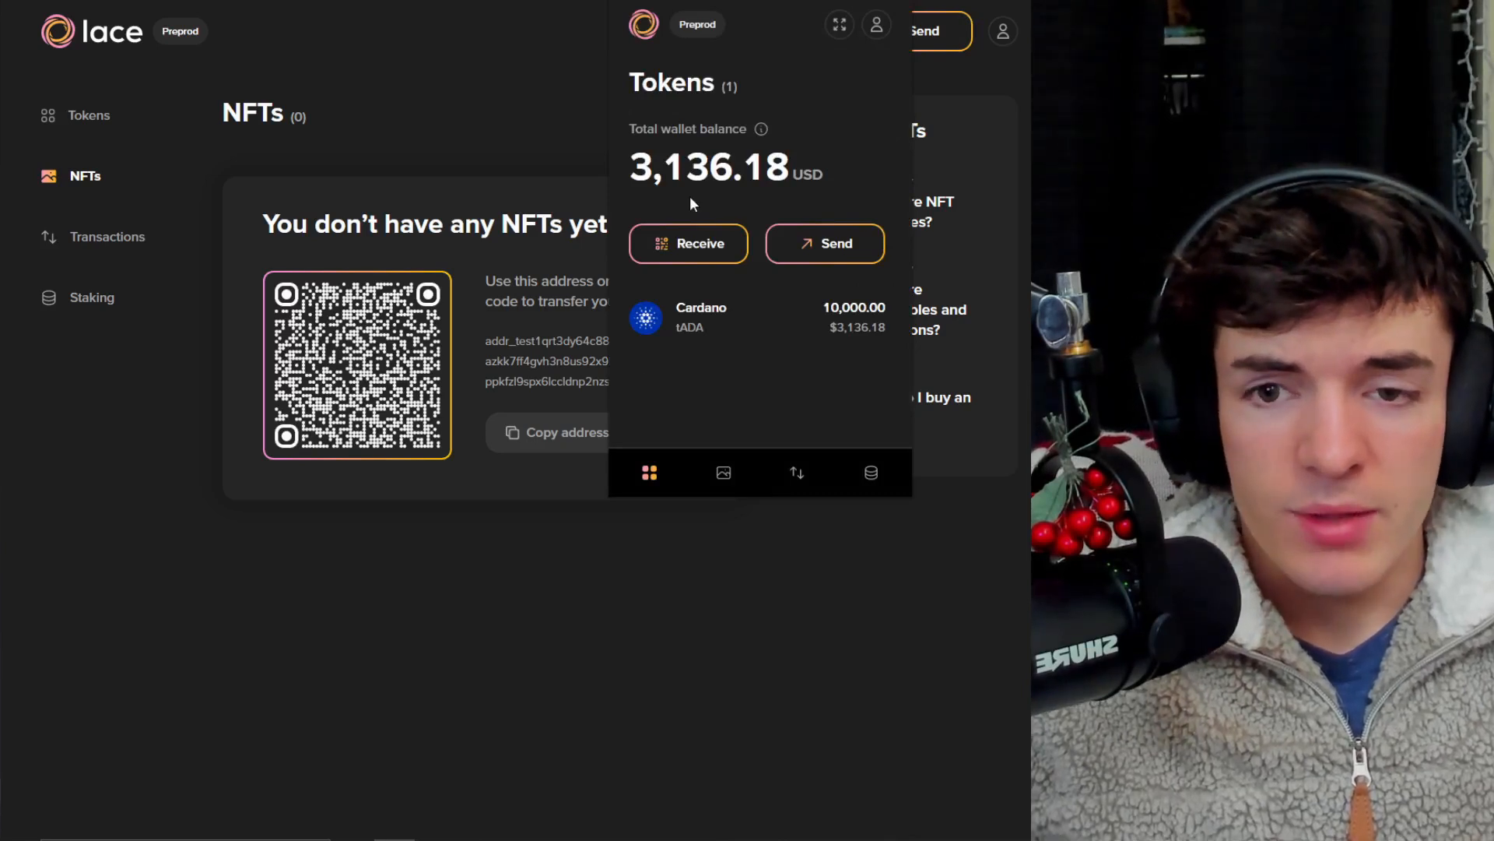
pyautogui.moveTo(877, 26)
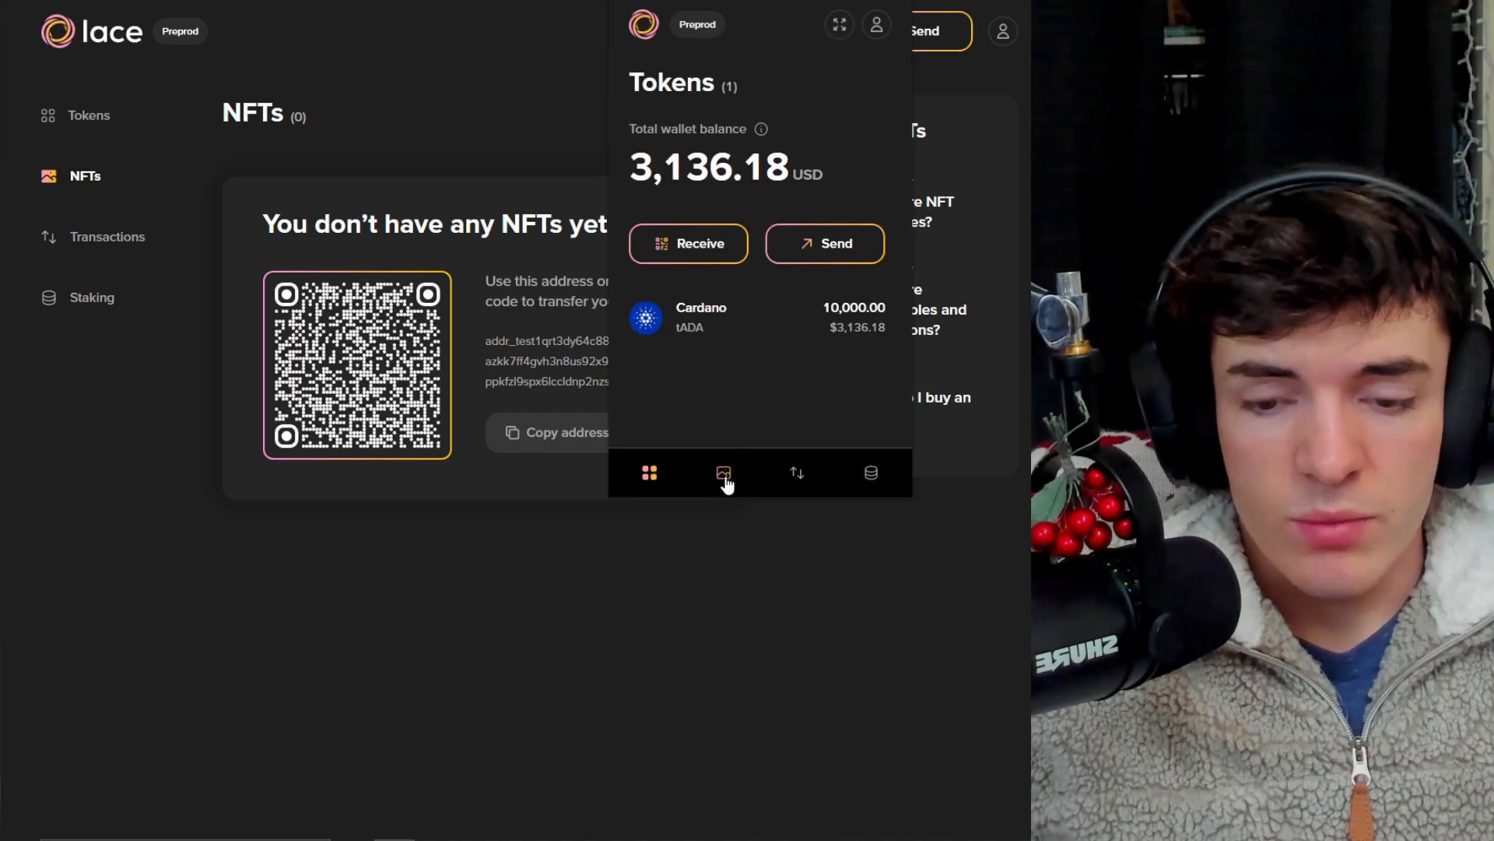
pyautogui.moveTo(723, 476)
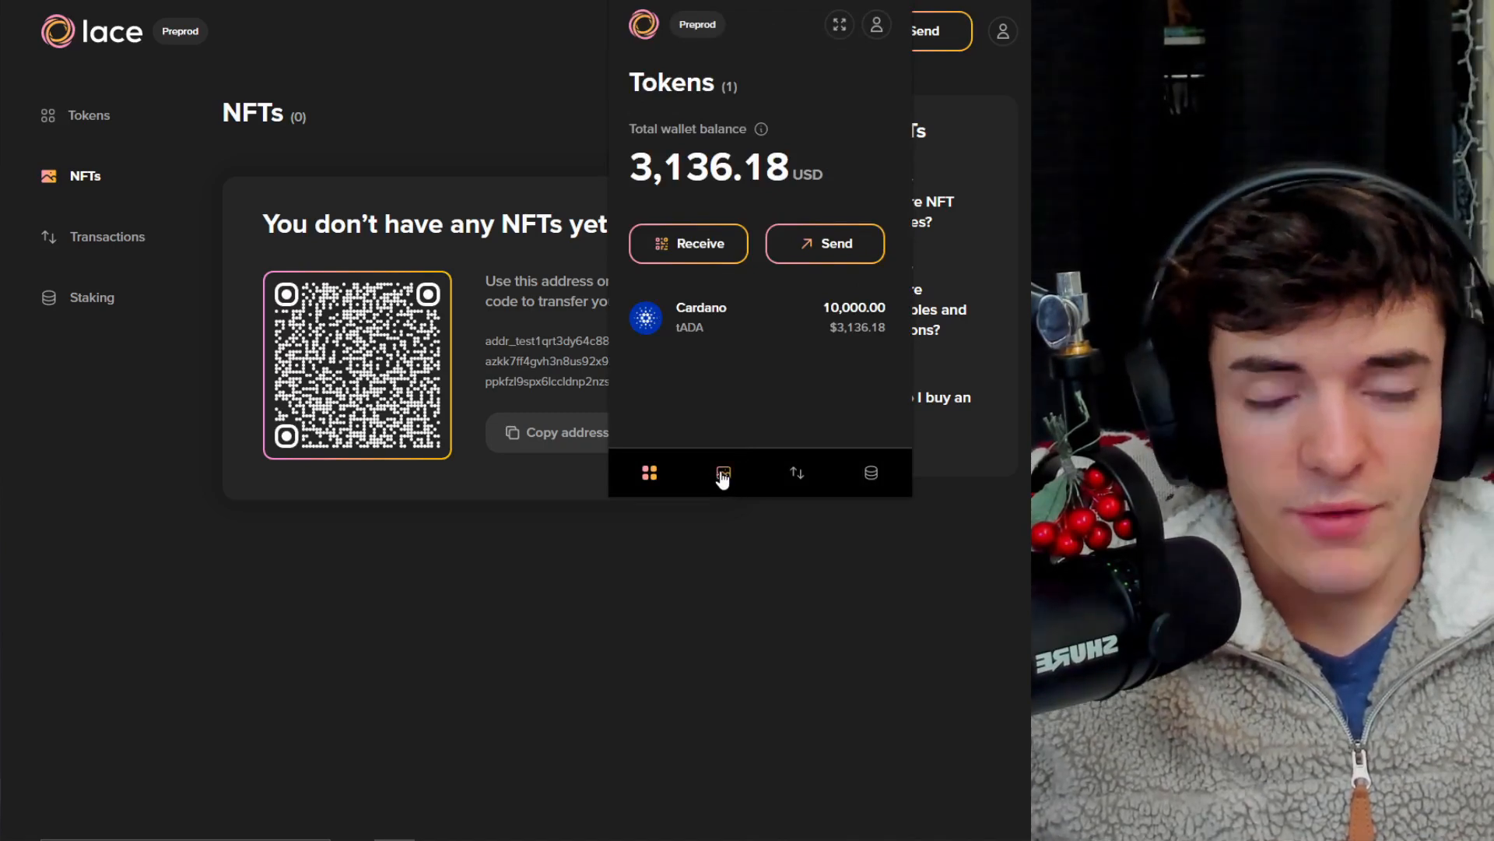
# Browse the compact view's NFTs, Transactions and Staking tabs, then show its account menu
pyautogui.click(722, 472)
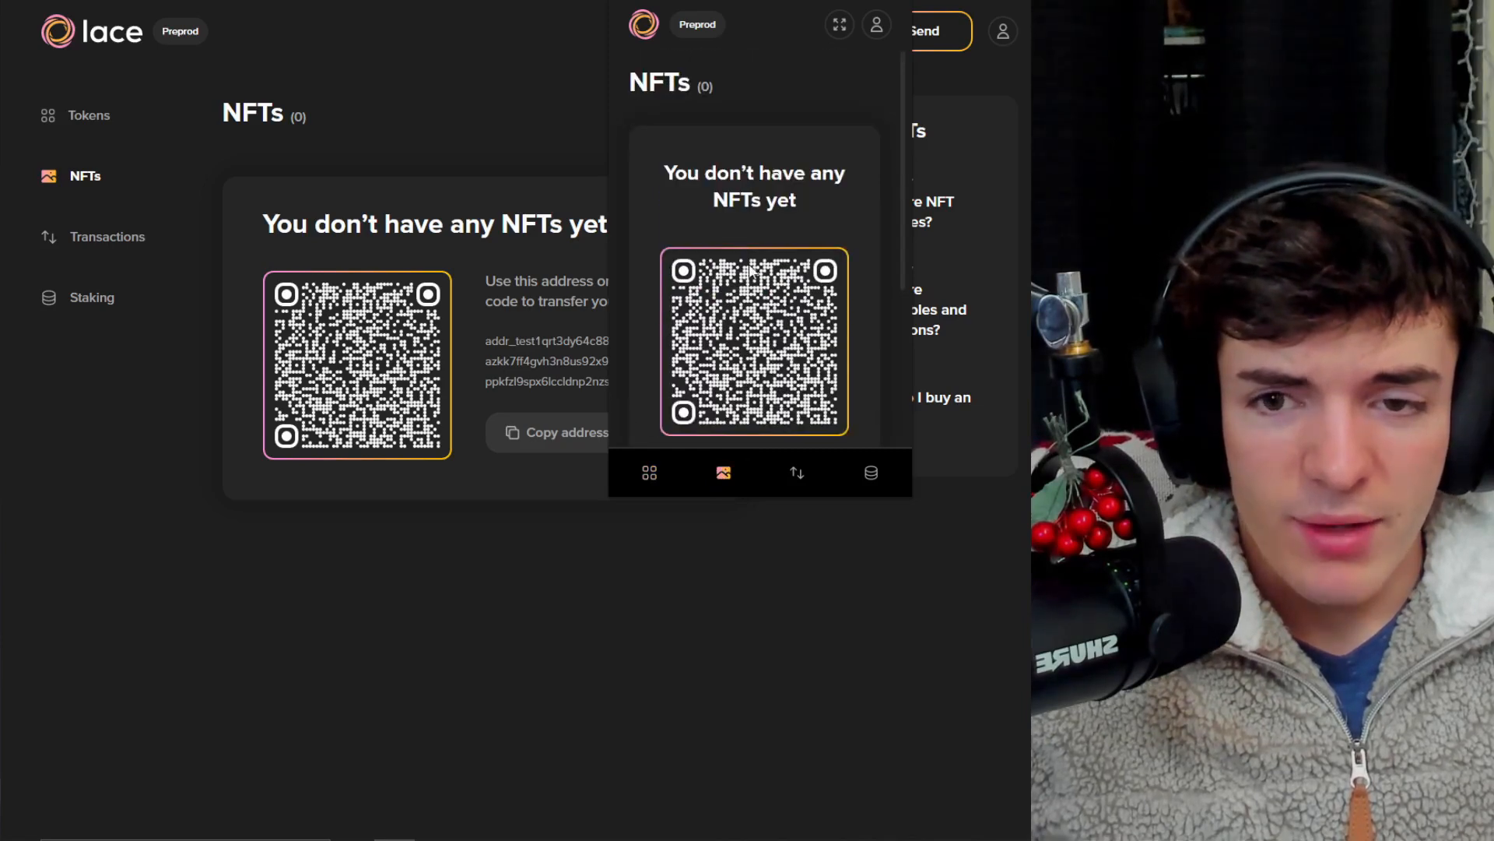
pyautogui.click(796, 472)
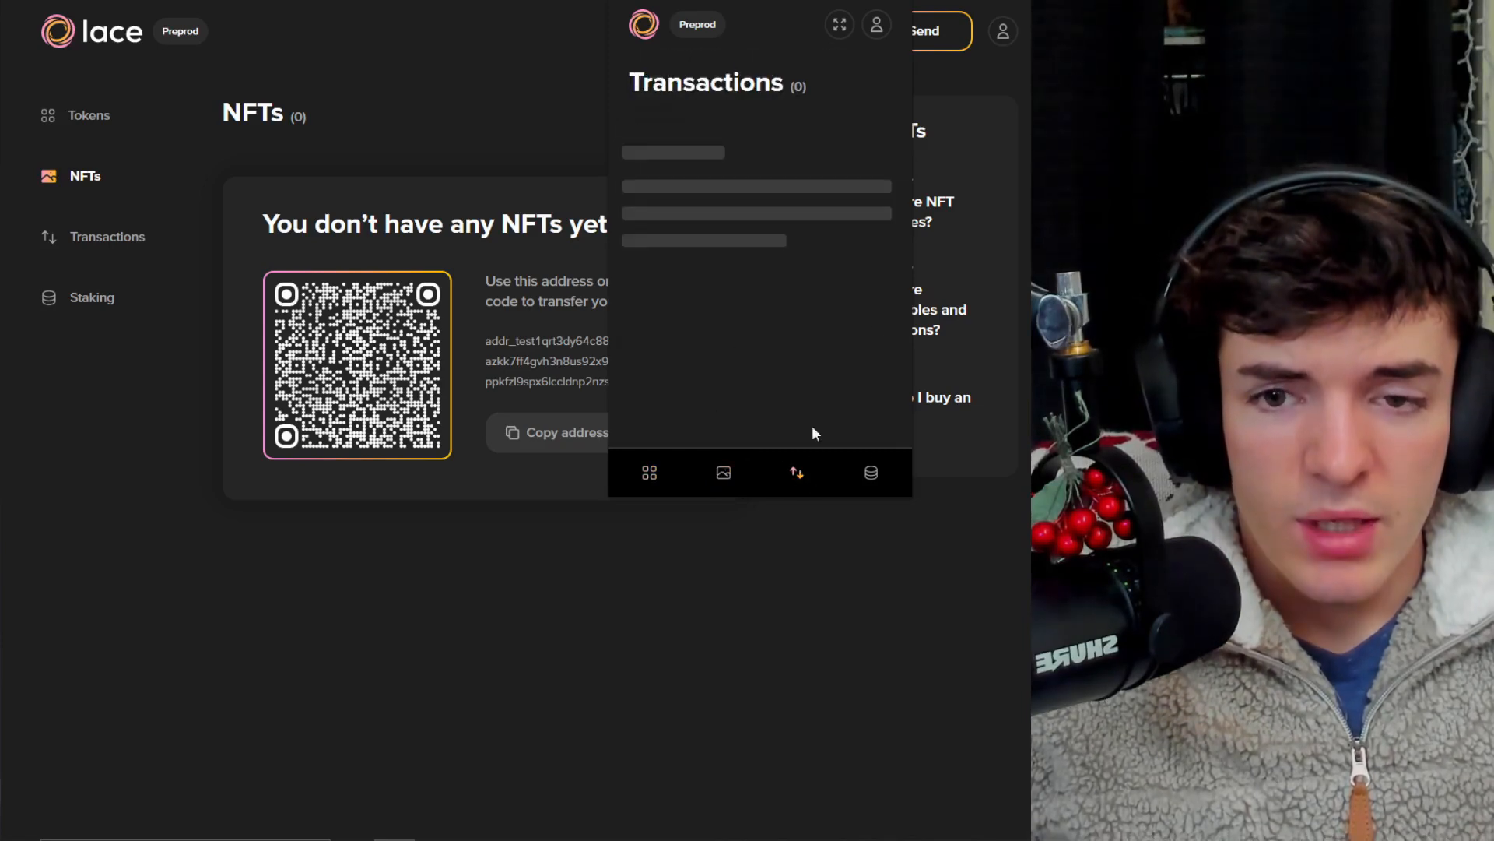
pyautogui.moveTo(851, 451)
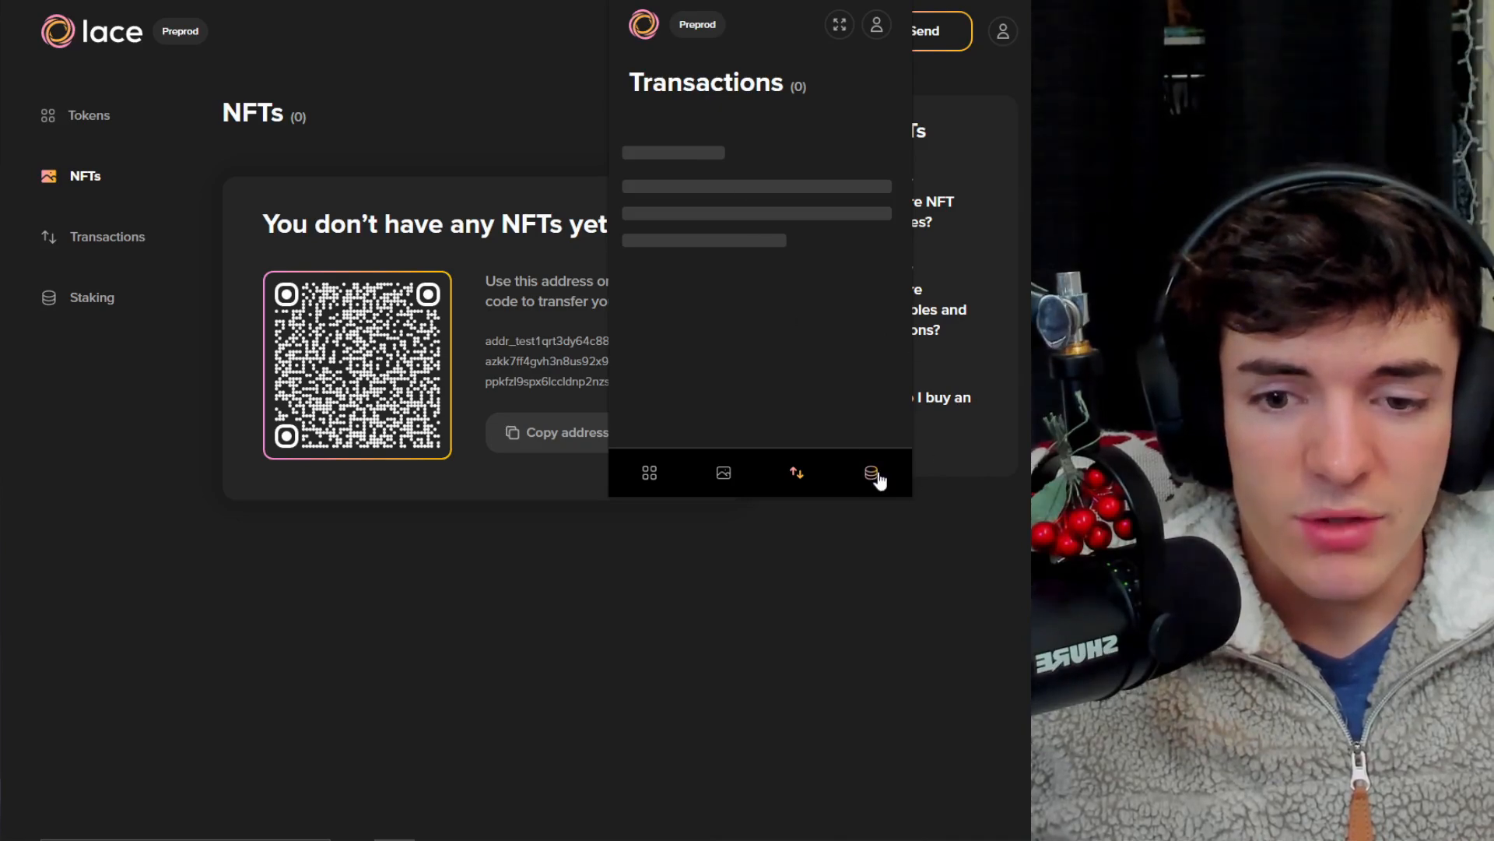
pyautogui.click(871, 472)
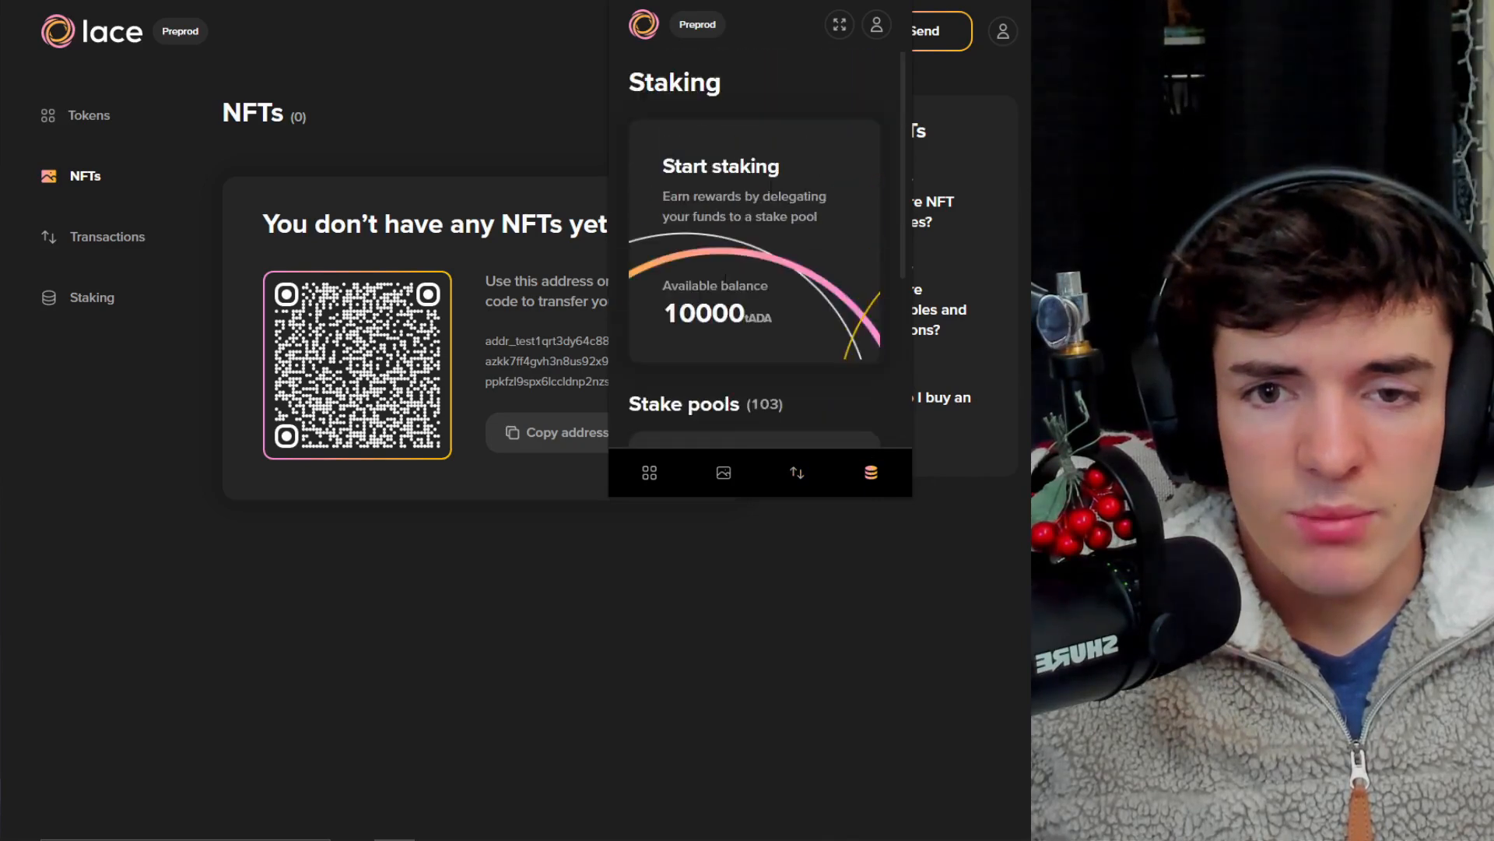
pyautogui.moveTo(839, 24)
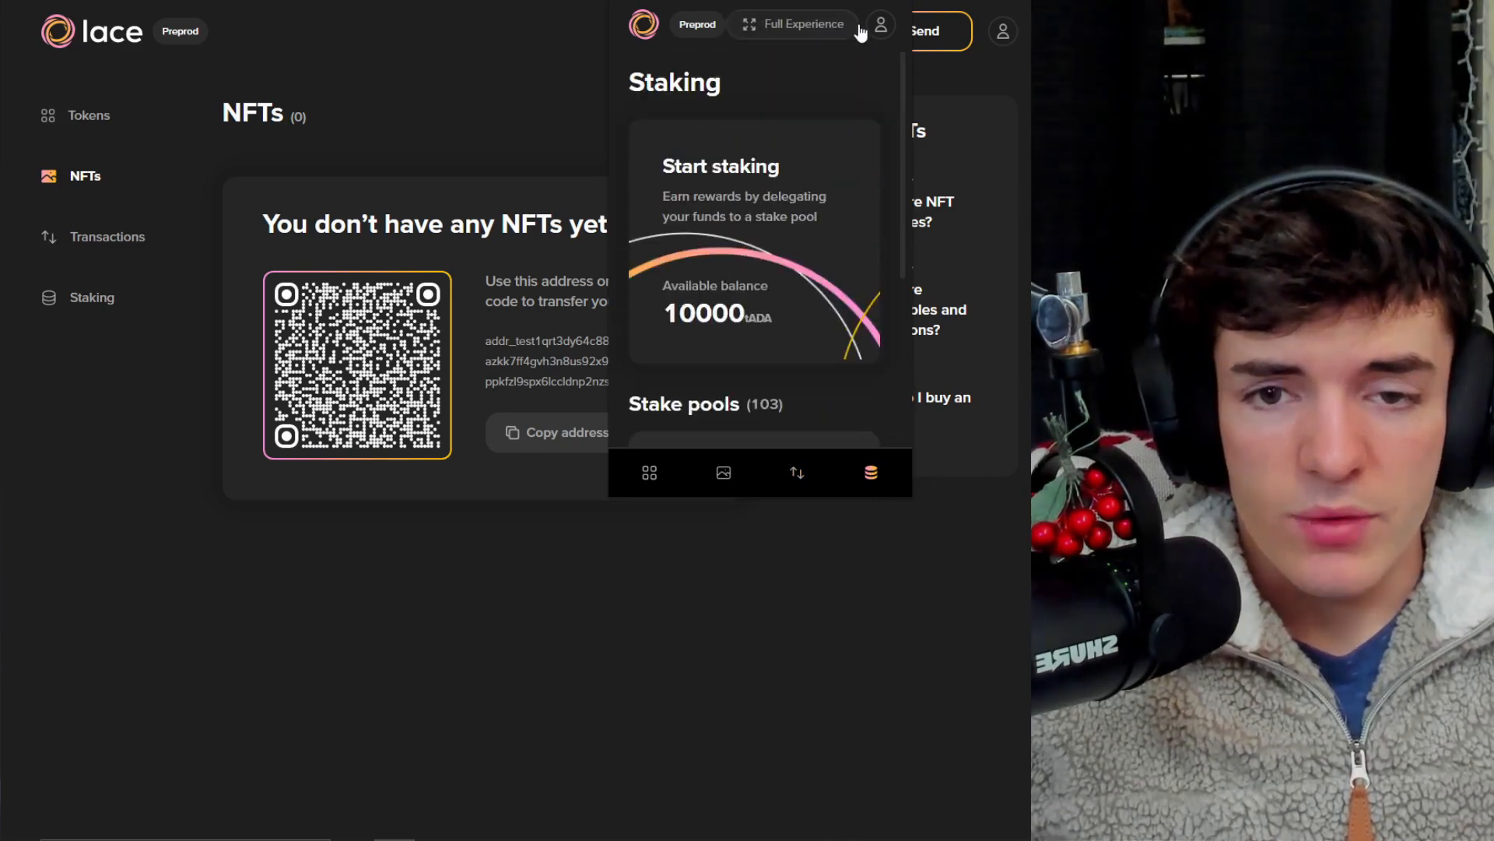
pyautogui.click(879, 24)
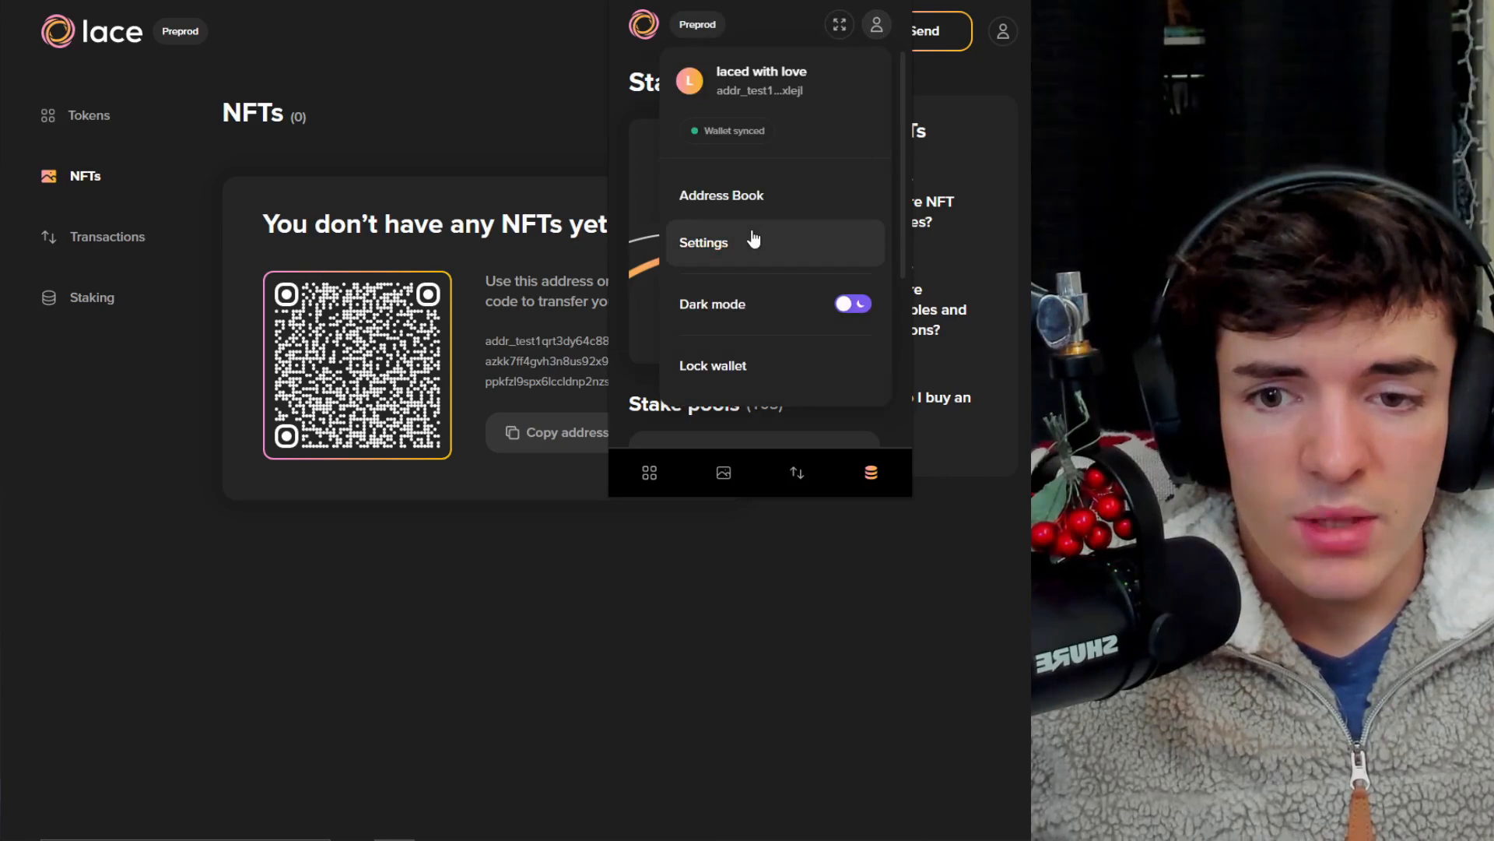
# Scroll the popup settings down to Legal and Remove wallet, ending on the full NFTs page
pyautogui.scroll(-3)
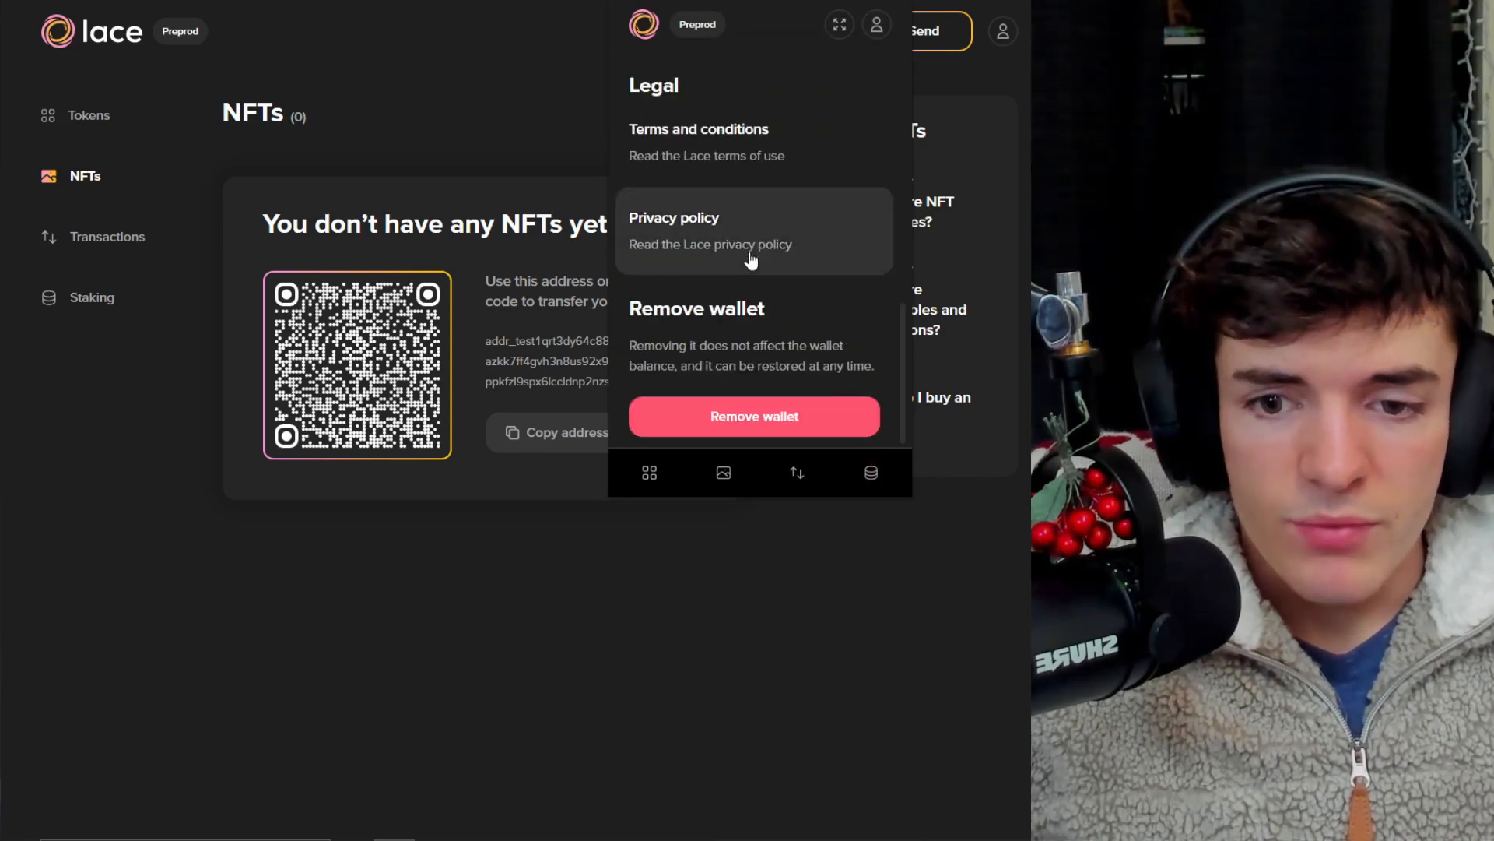
pyautogui.click(649, 472)
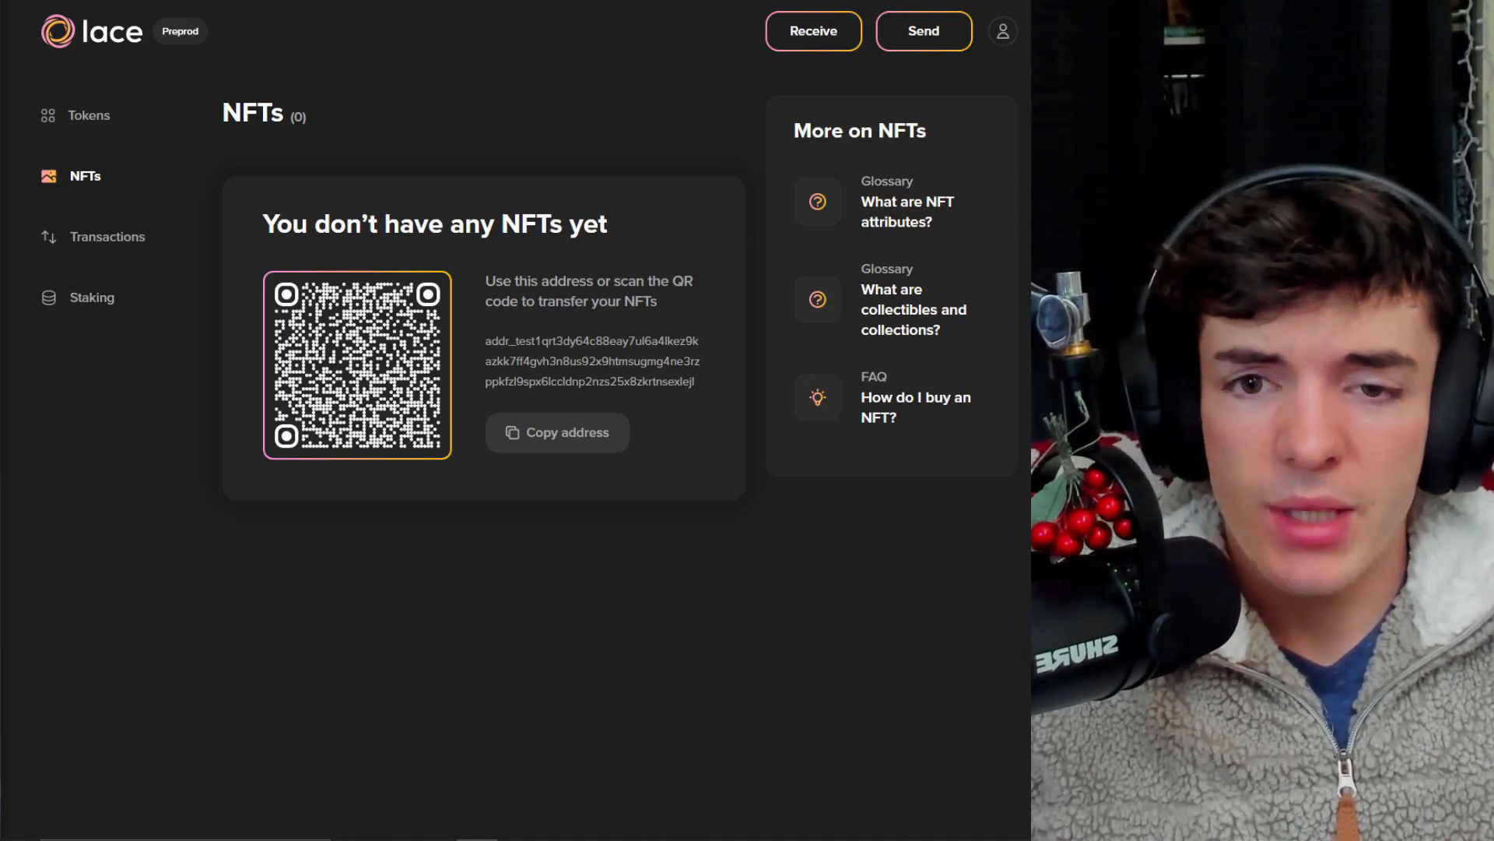
pyautogui.moveTo(531, 122)
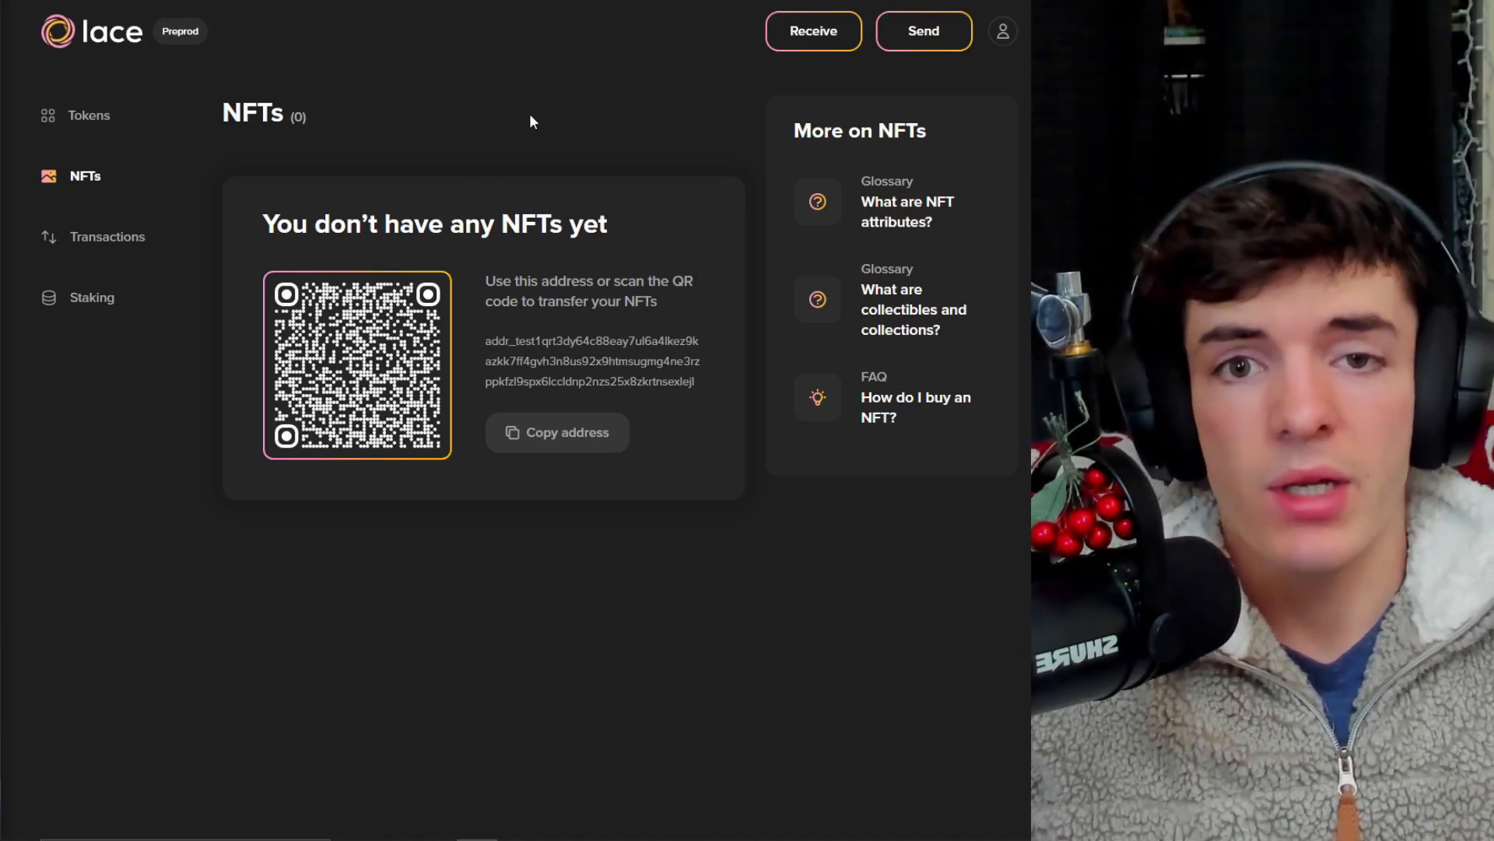